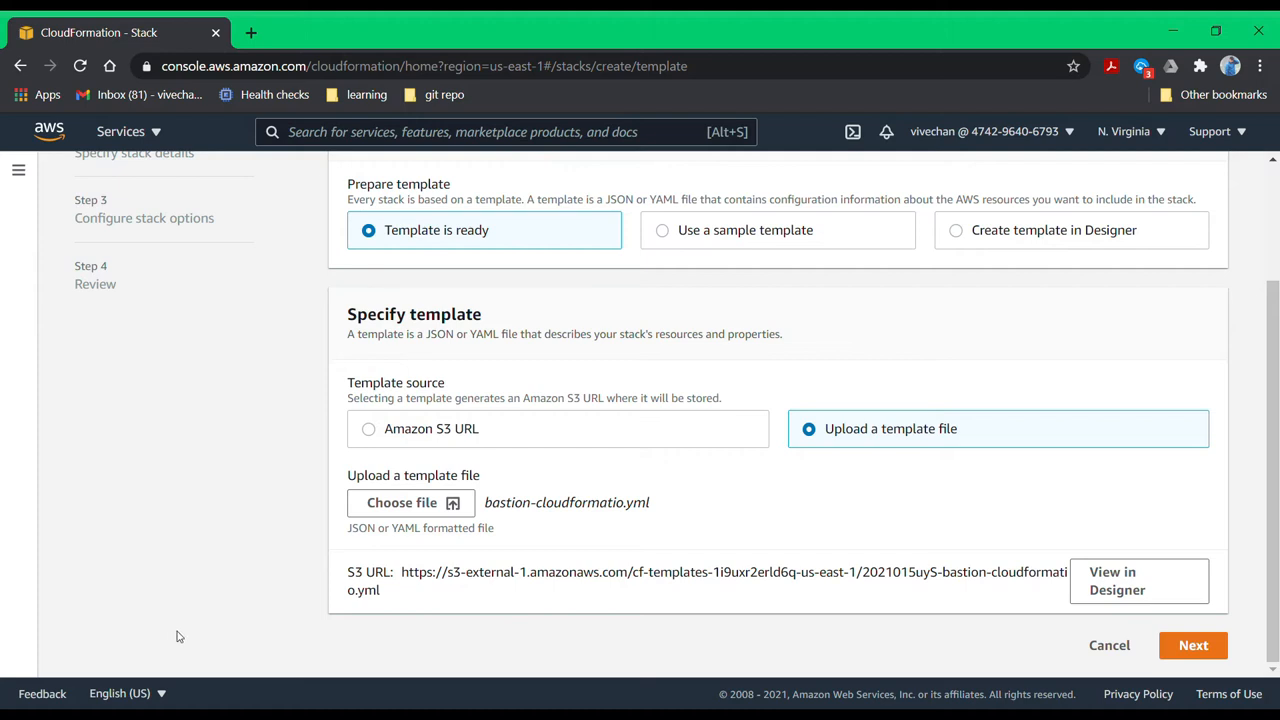
mouse_move(393, 616)
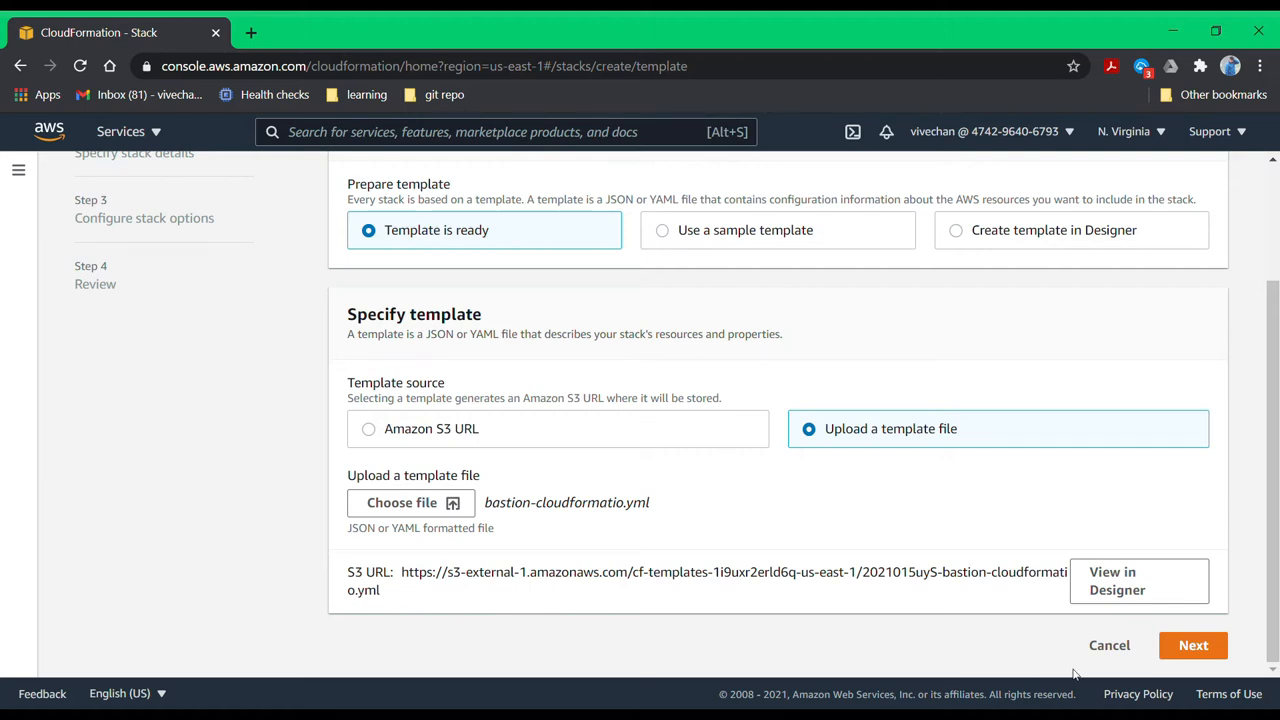
- Give the bastion stack the login-to-bastion key pair and advance past the parameters
click(1193, 645)
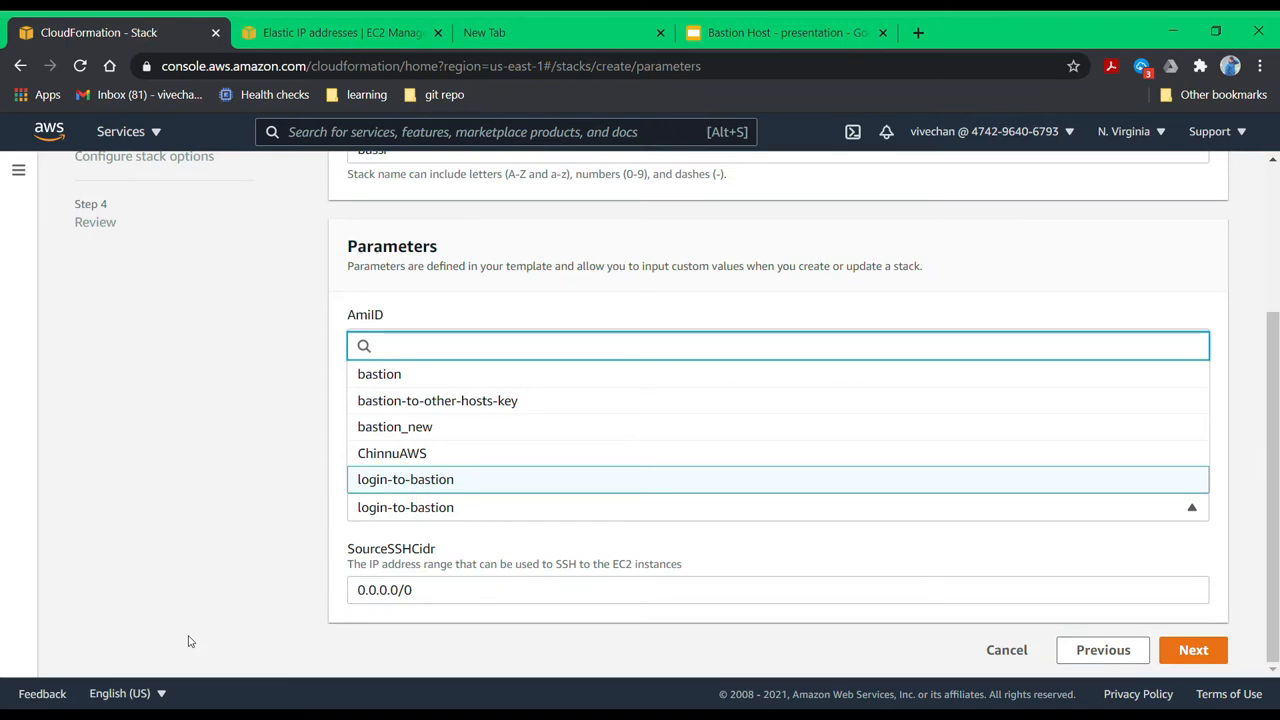
mouse_move(611, 489)
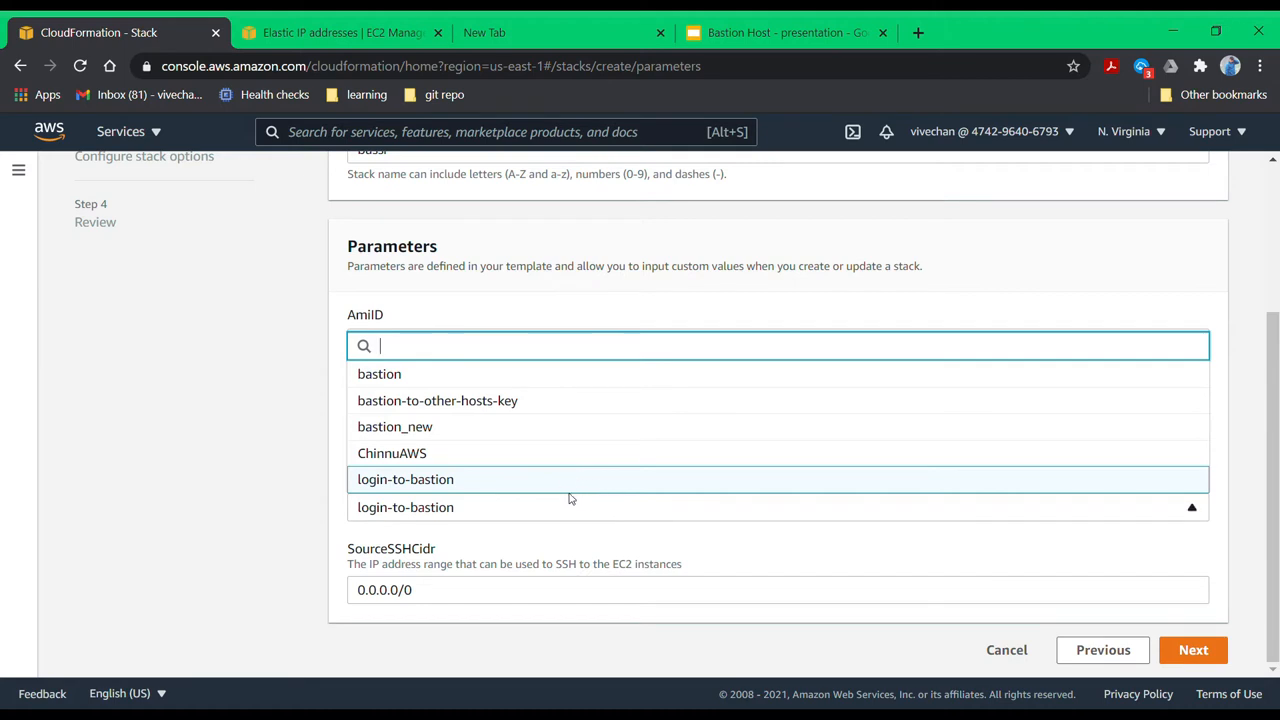
click(405, 479)
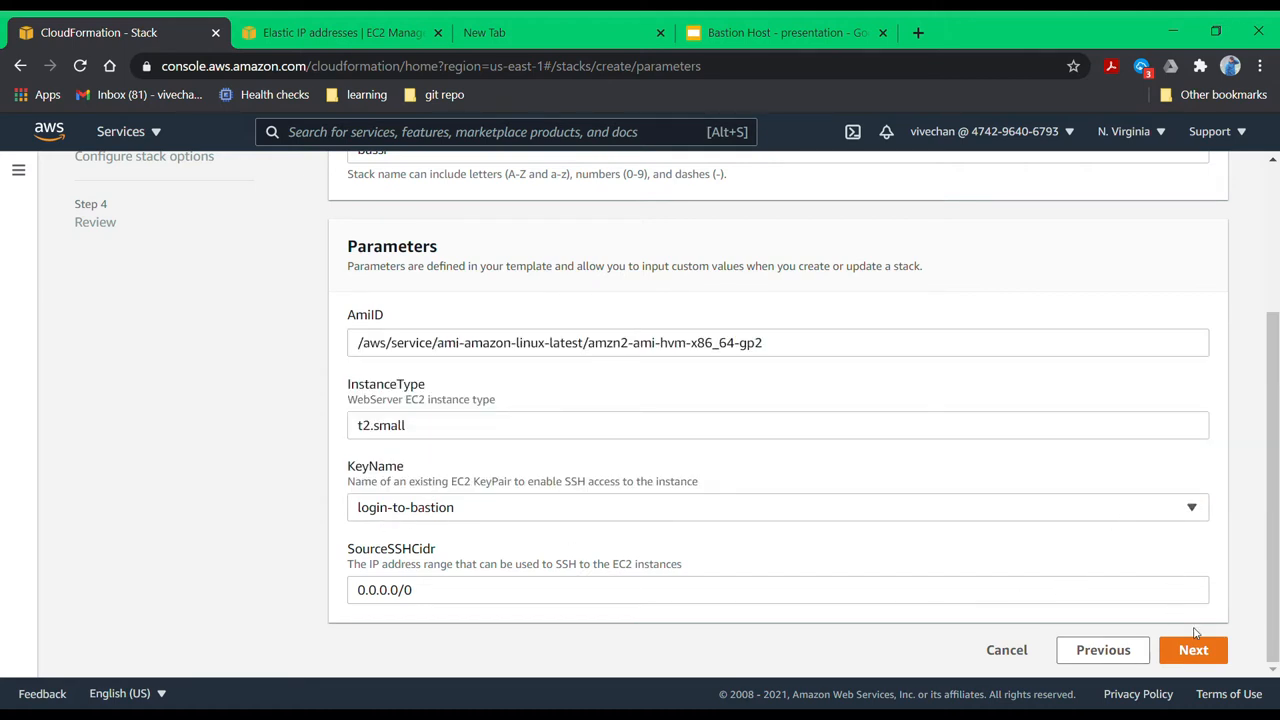
click(1193, 649)
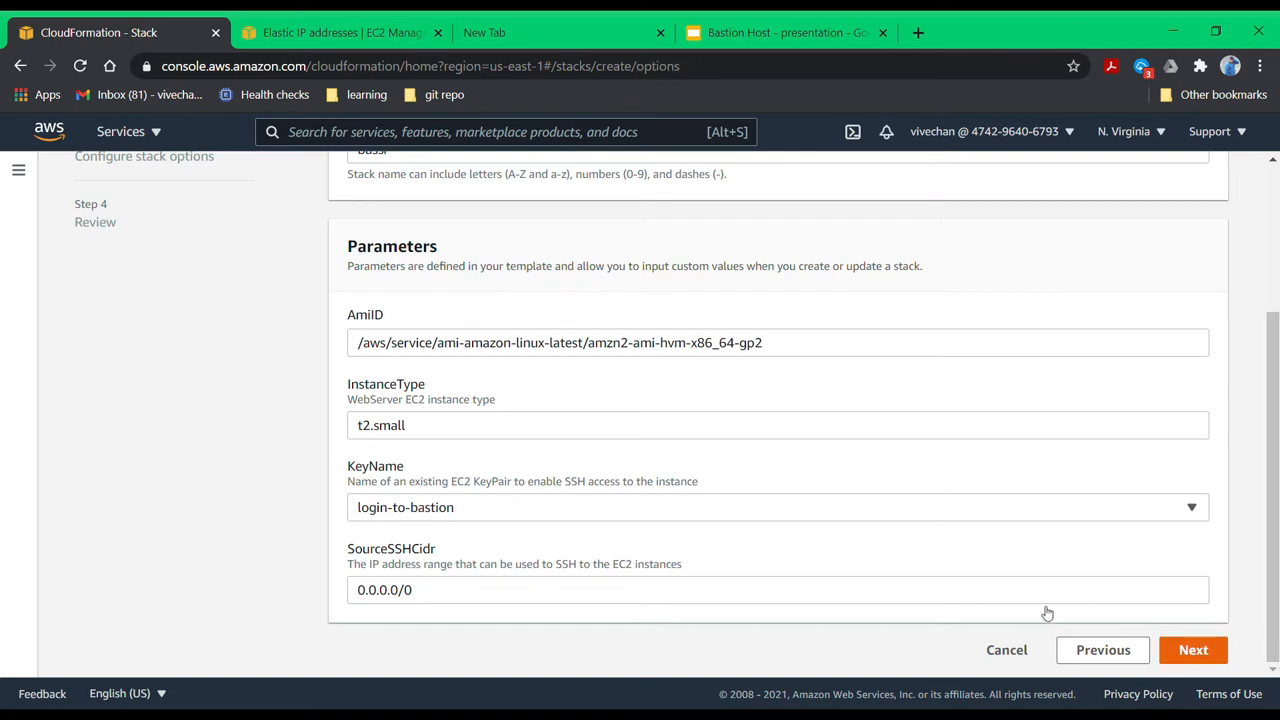
click(1193, 650)
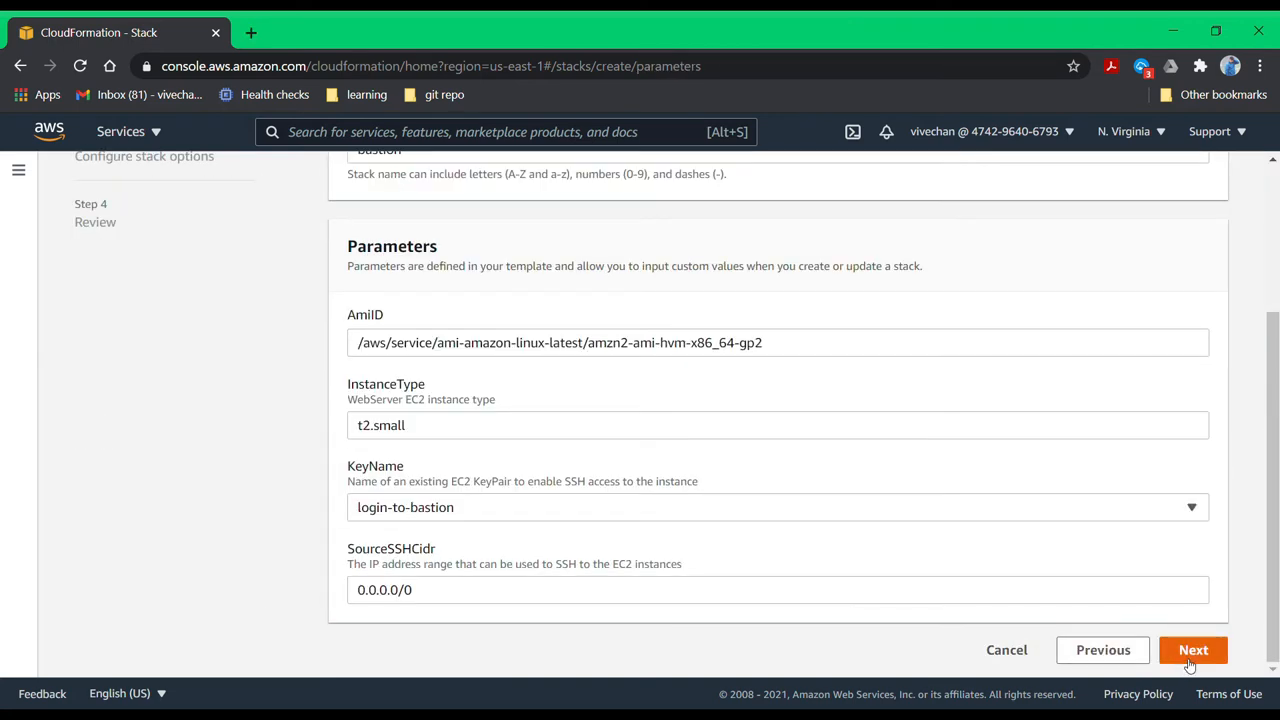
- Keep default stack options, review the settings, and create the bastion stack
click(1193, 650)
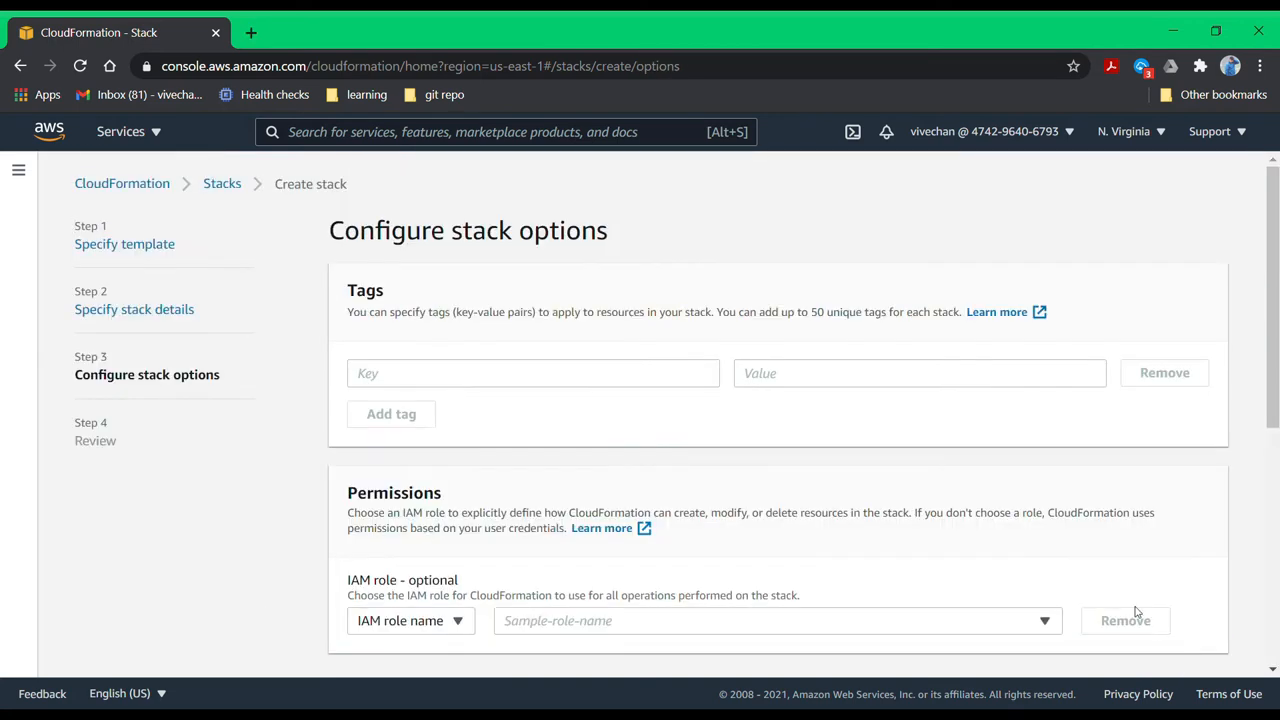
scroll(down, 3)
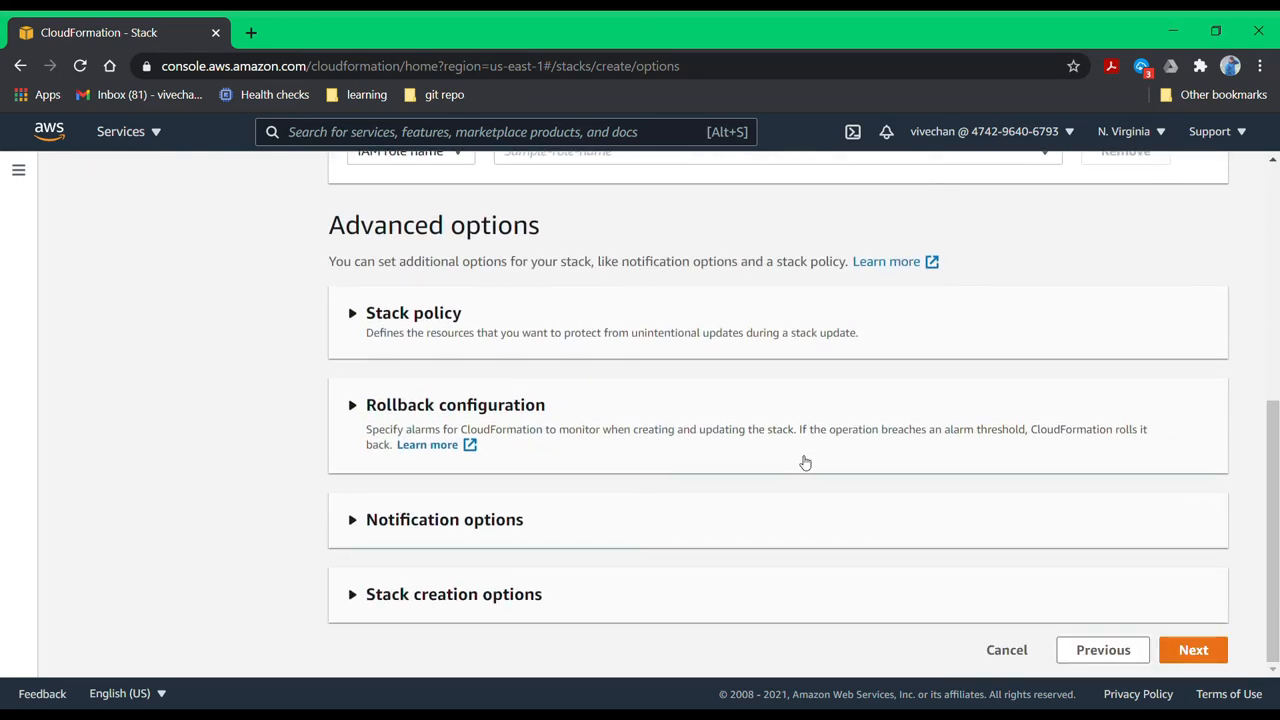
mouse_move(795, 455)
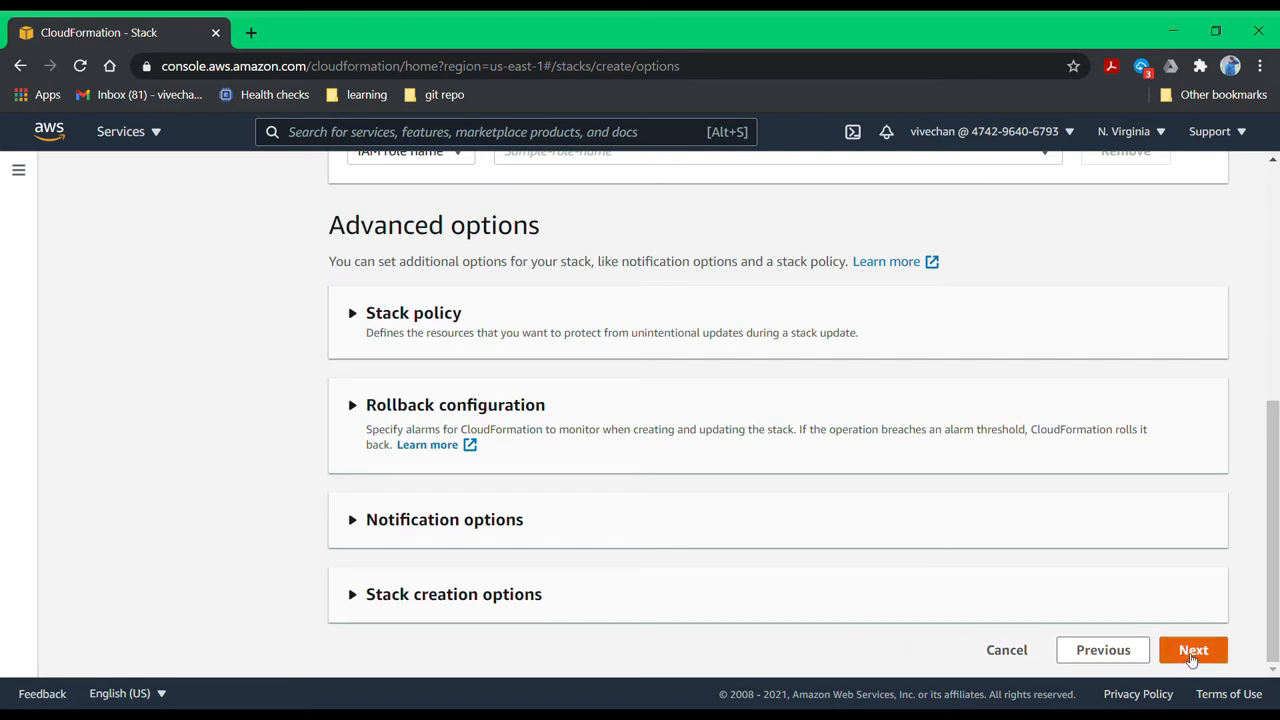
click(1193, 650)
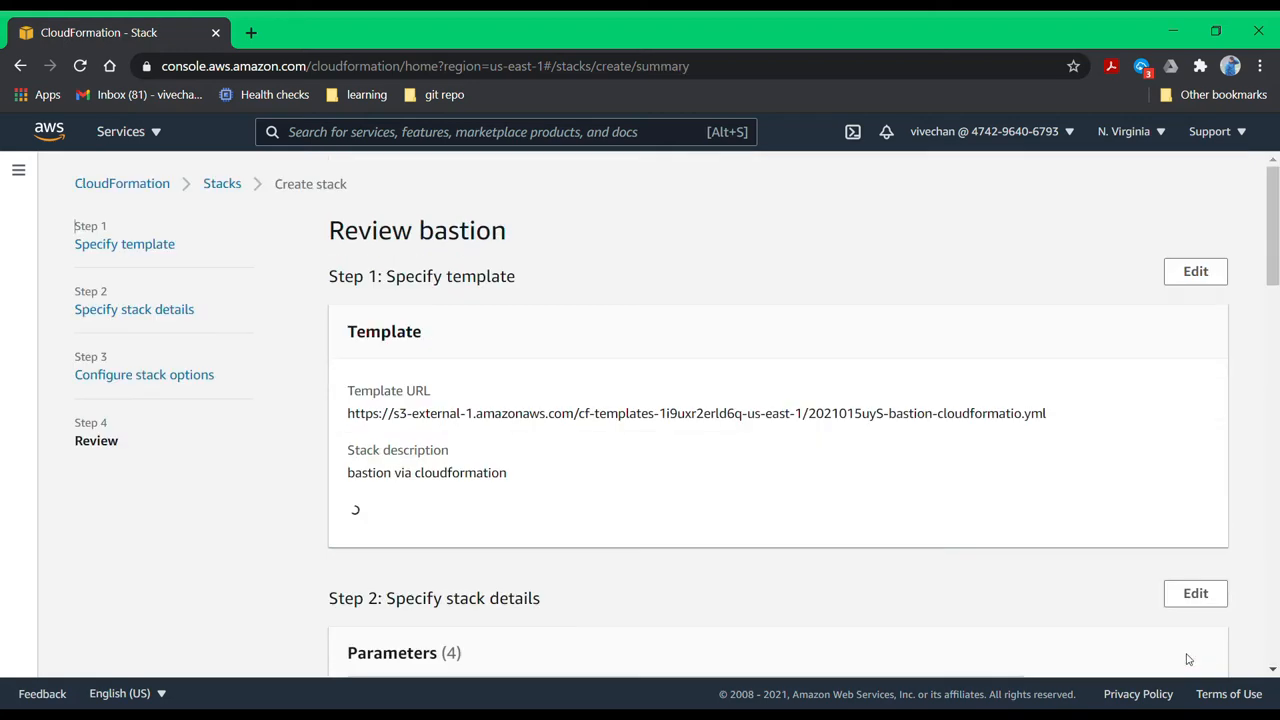
scroll(down, 3)
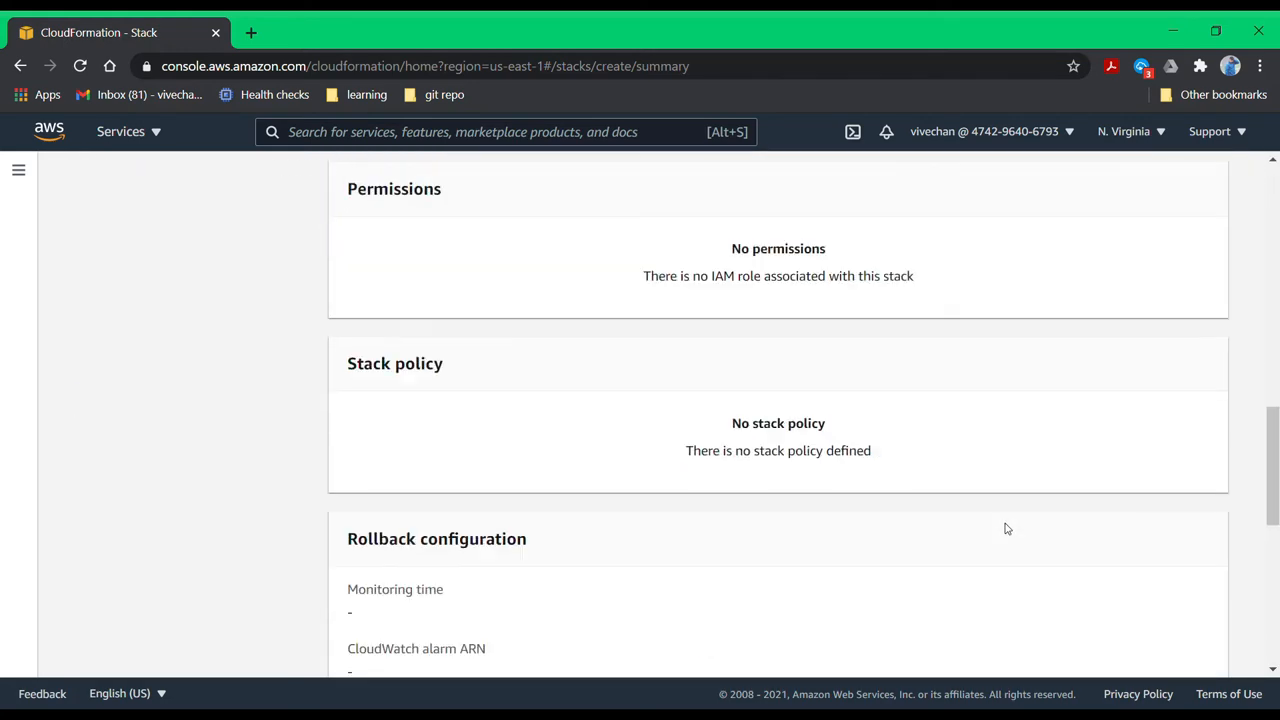
scroll(down, 3)
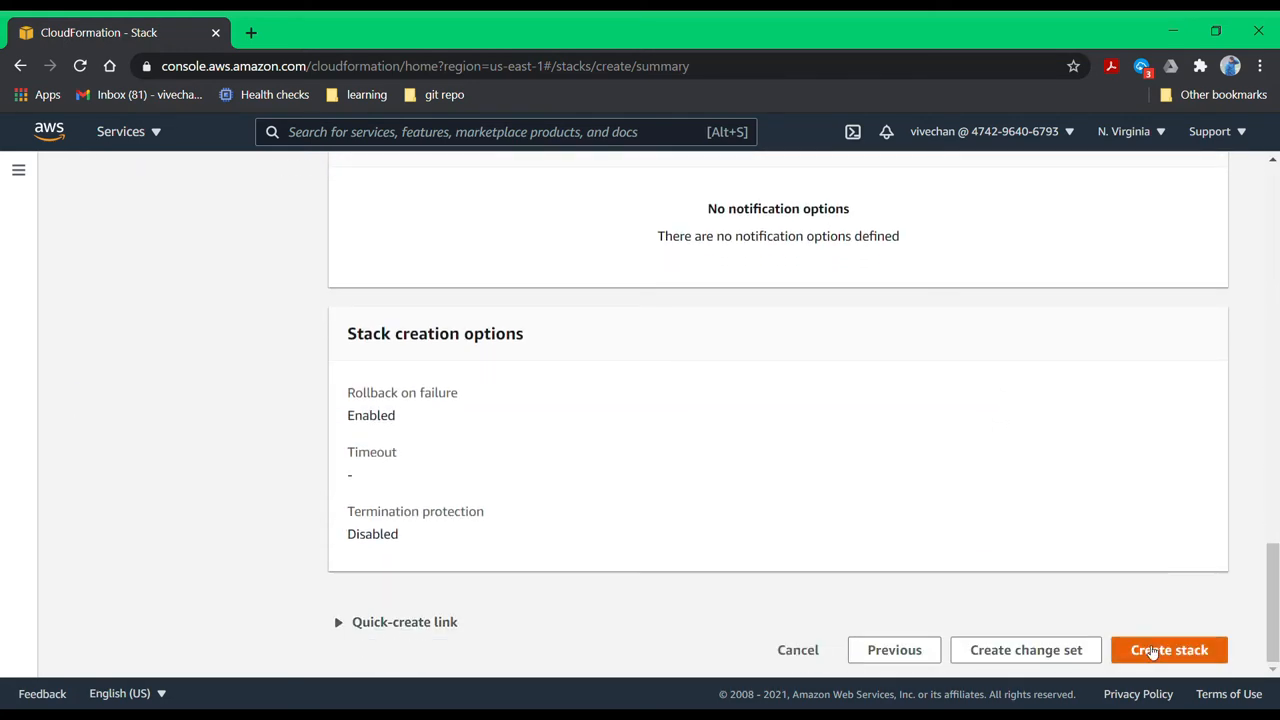
click(1169, 649)
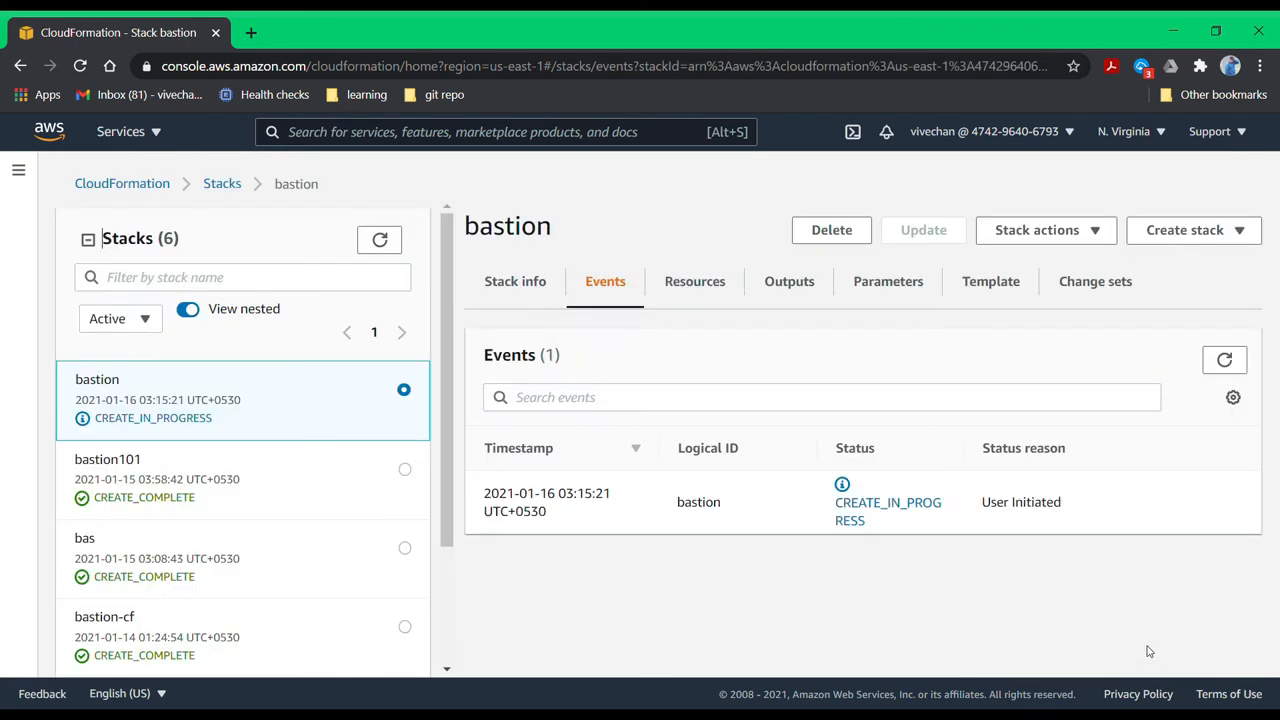
mouse_move(1004, 454)
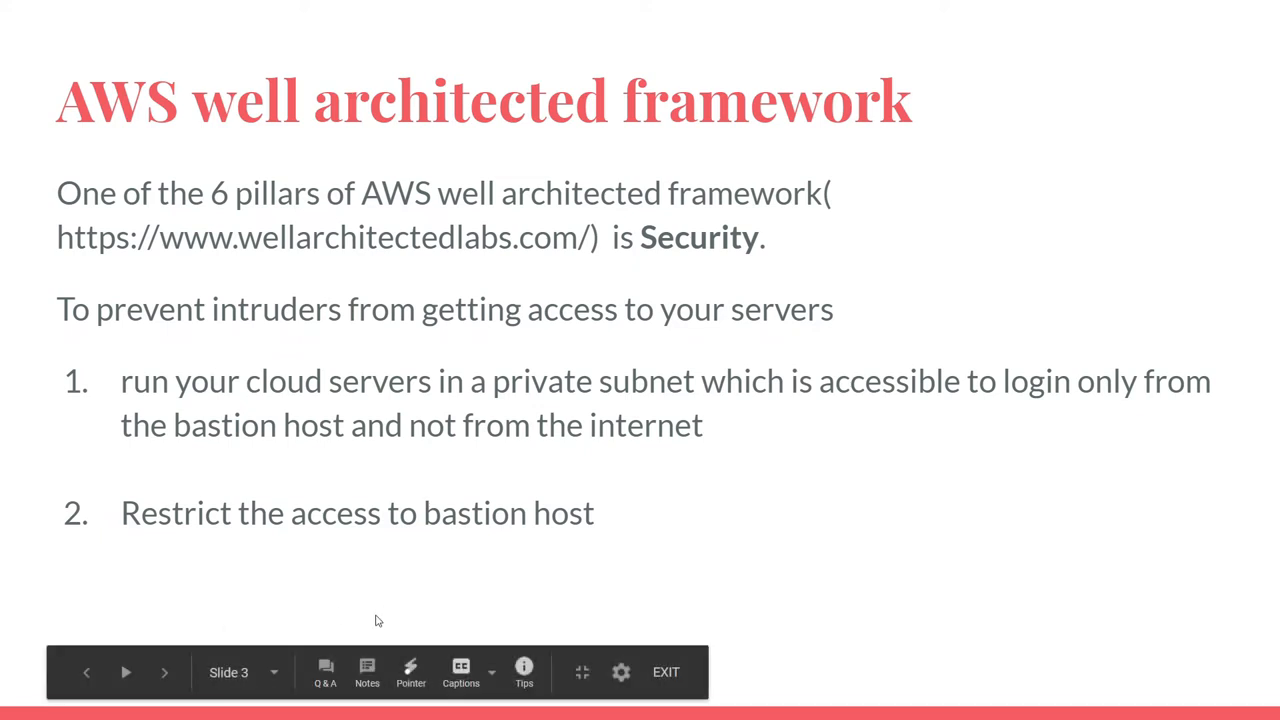
mouse_move(190, 627)
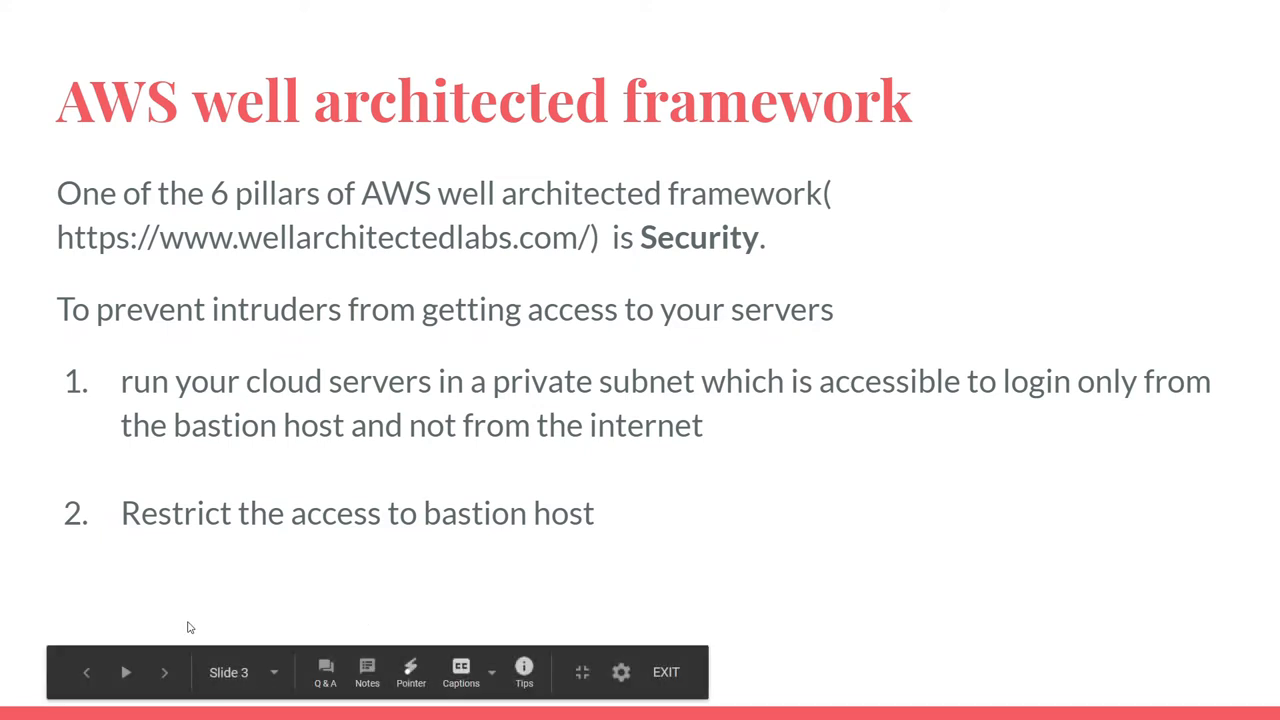
mouse_move(293, 611)
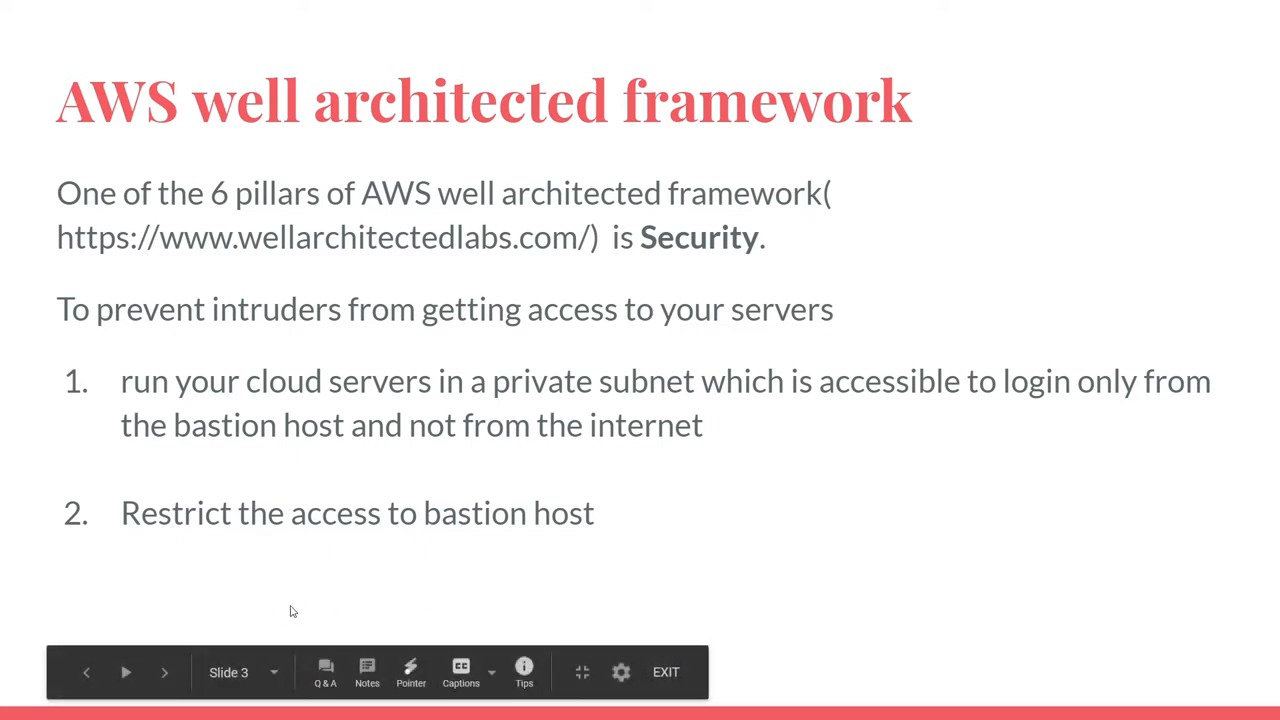
mouse_move(490, 587)
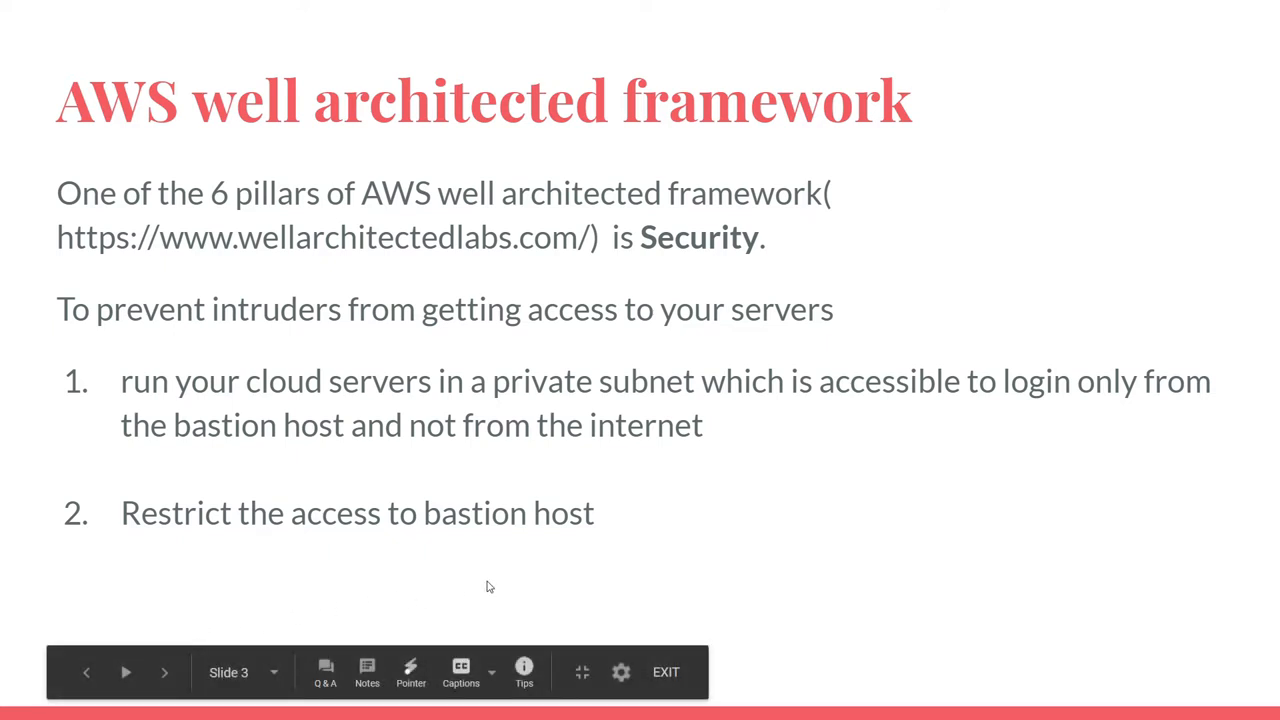
mouse_move(427, 590)
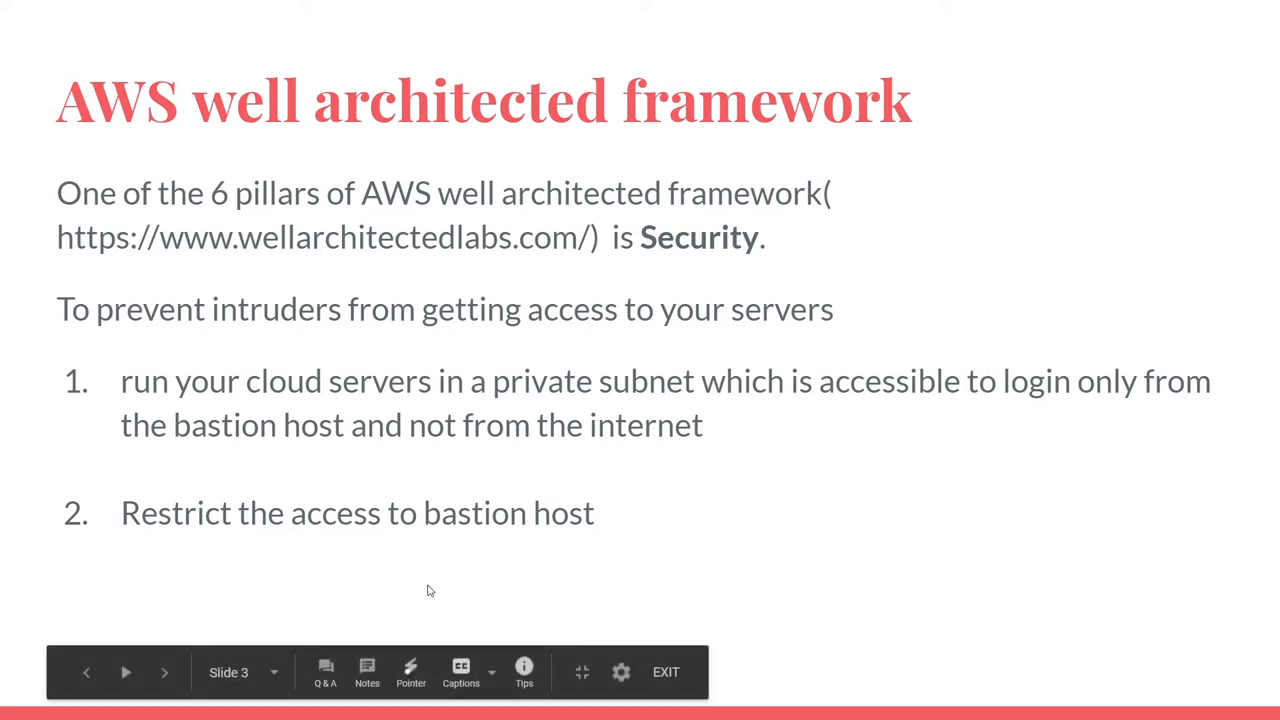
mouse_move(199, 634)
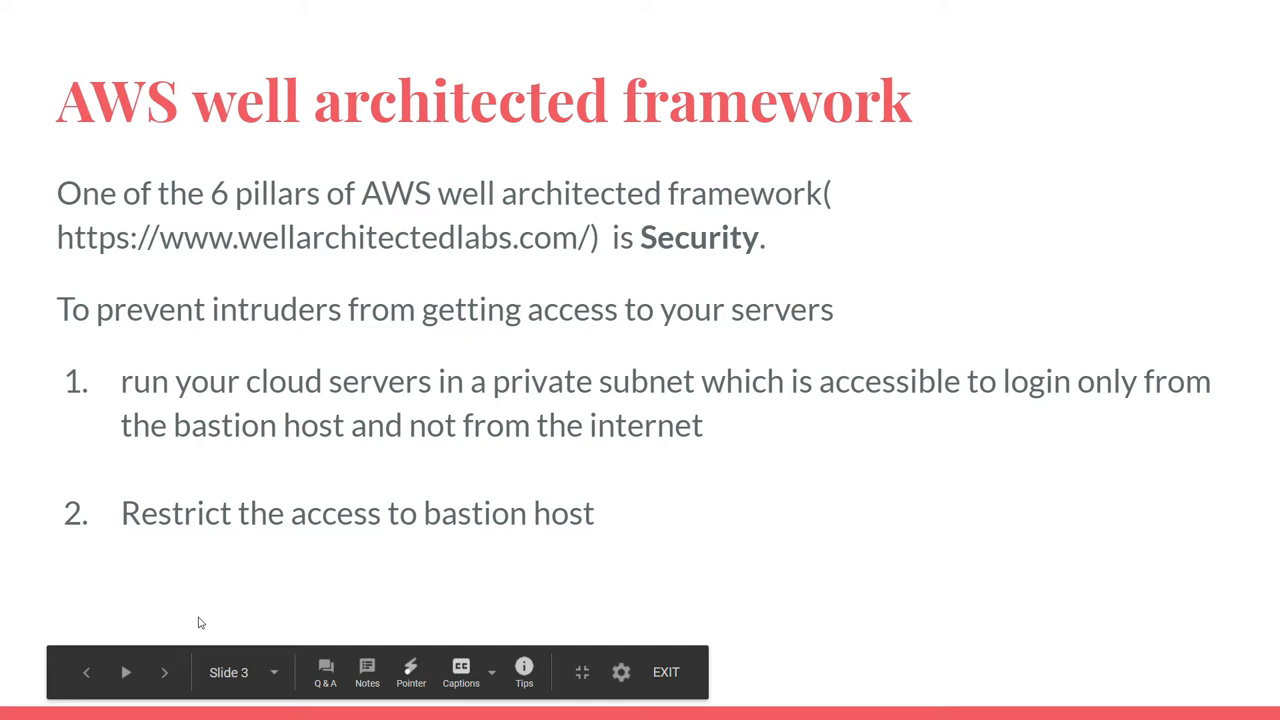
mouse_move(892, 452)
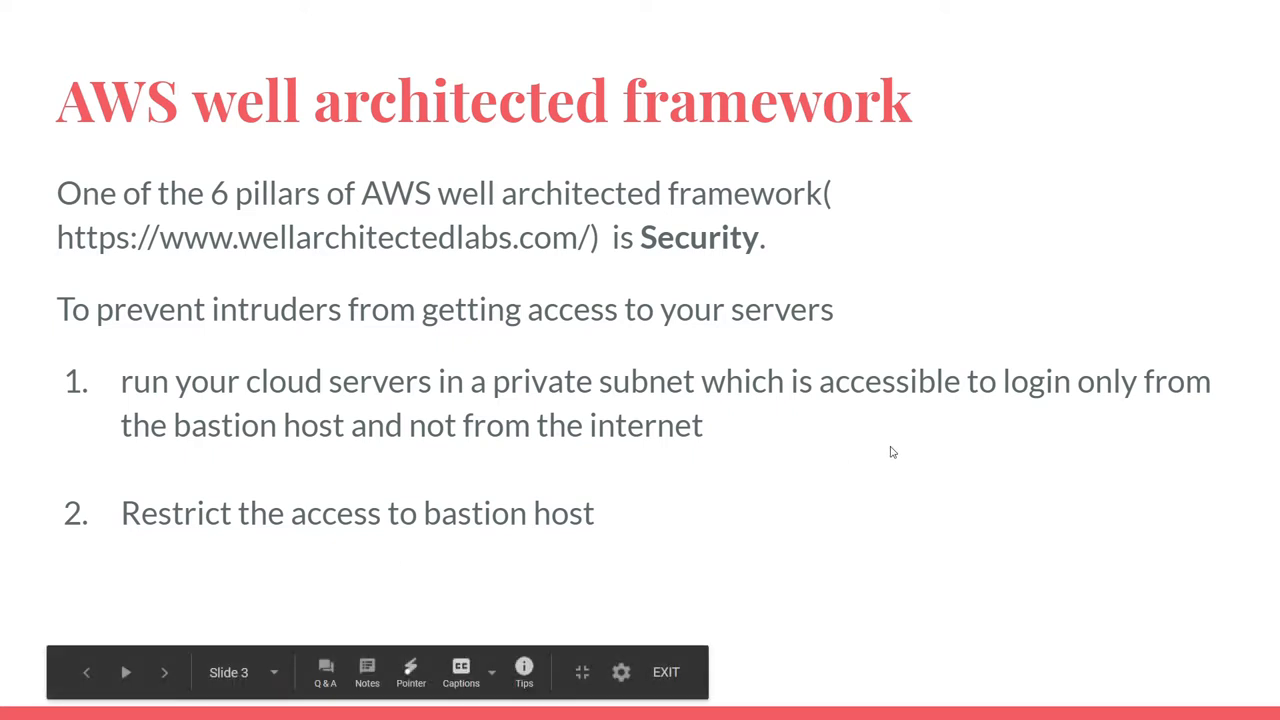
mouse_move(194, 625)
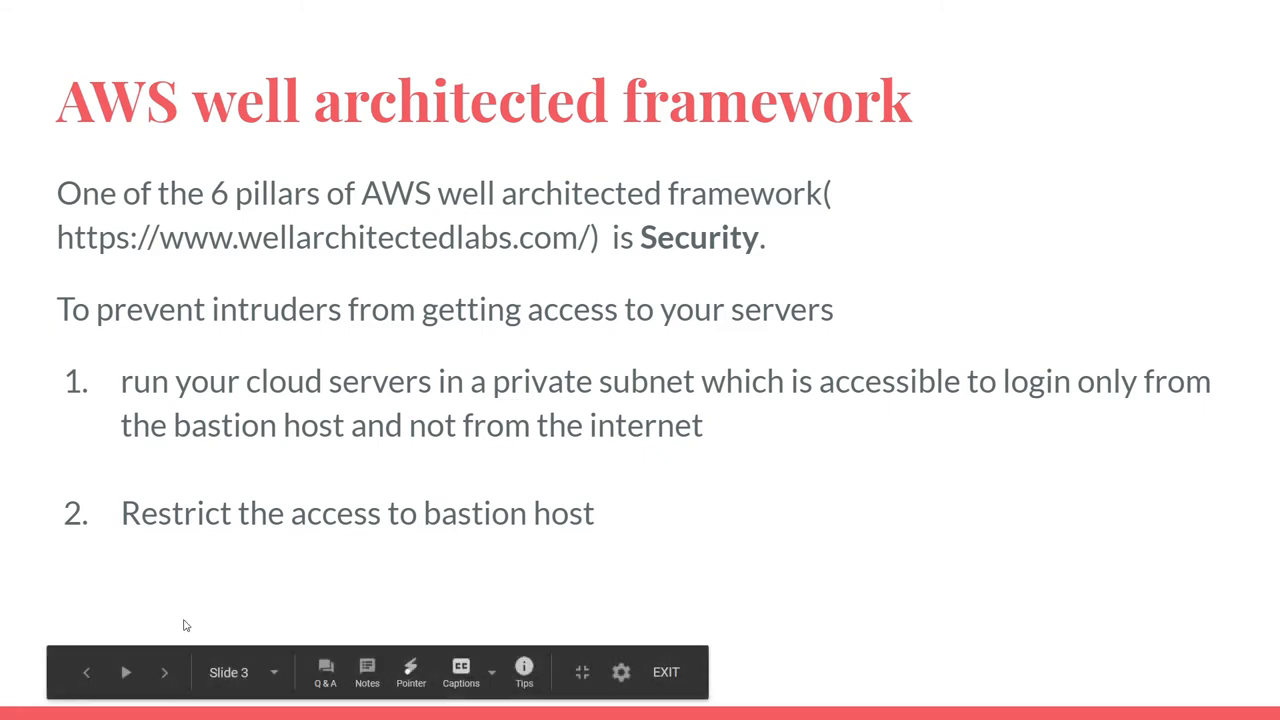
mouse_move(197, 623)
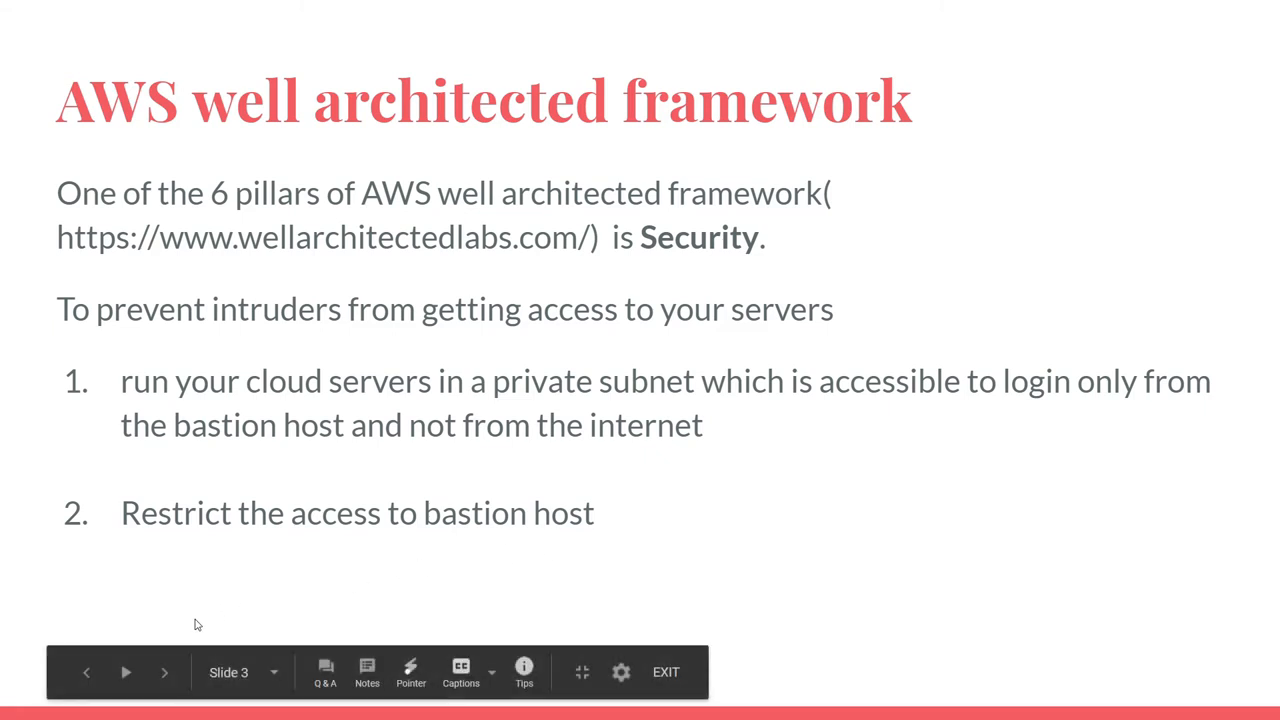
click(164, 672)
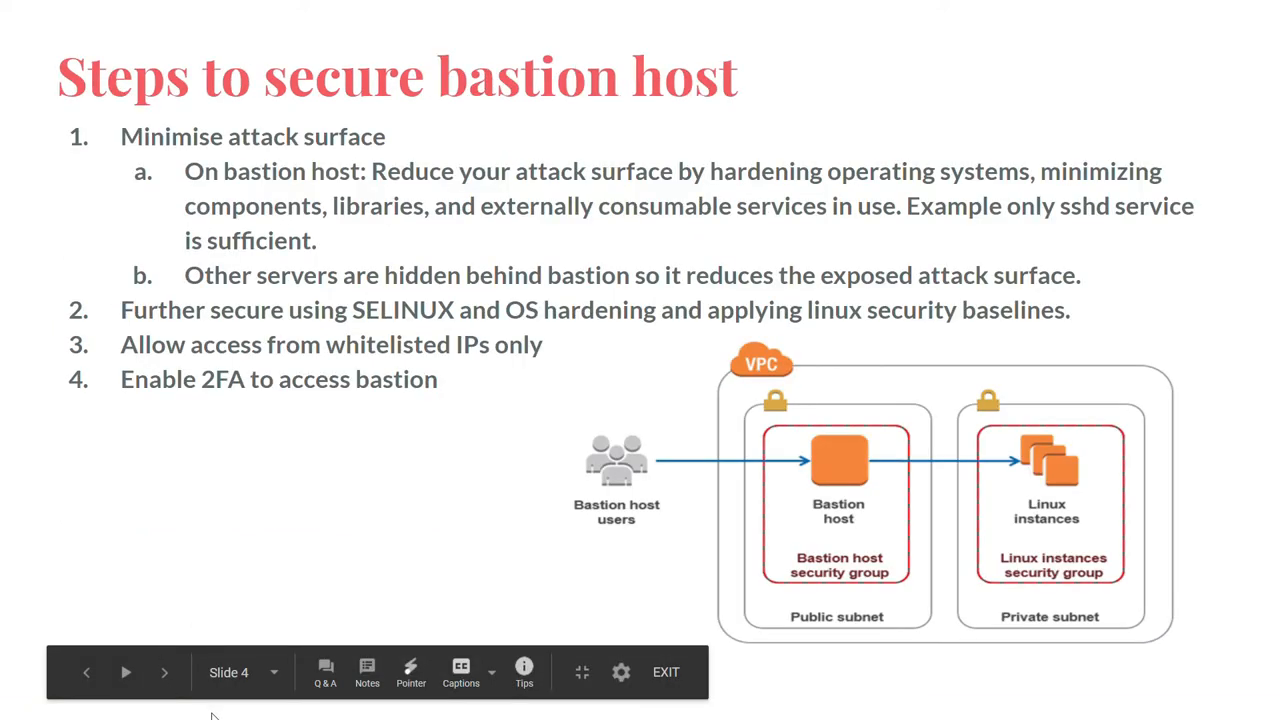
mouse_move(283, 589)
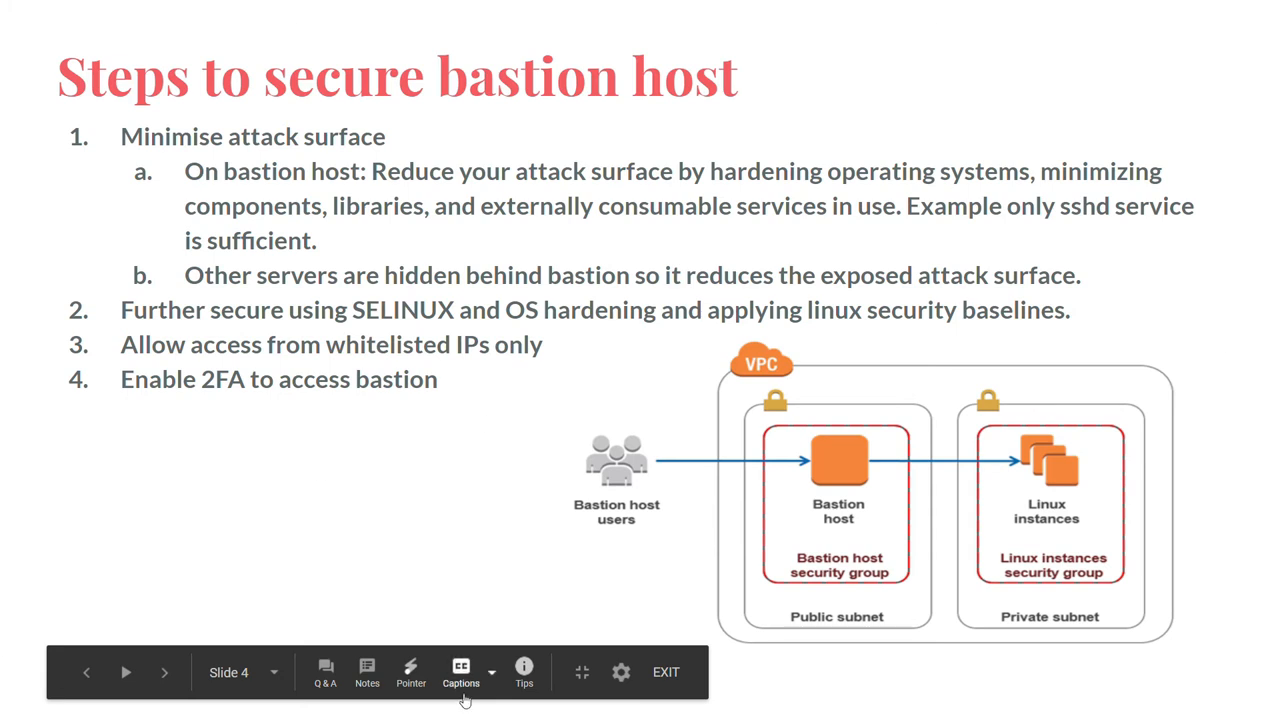
mouse_move(124, 712)
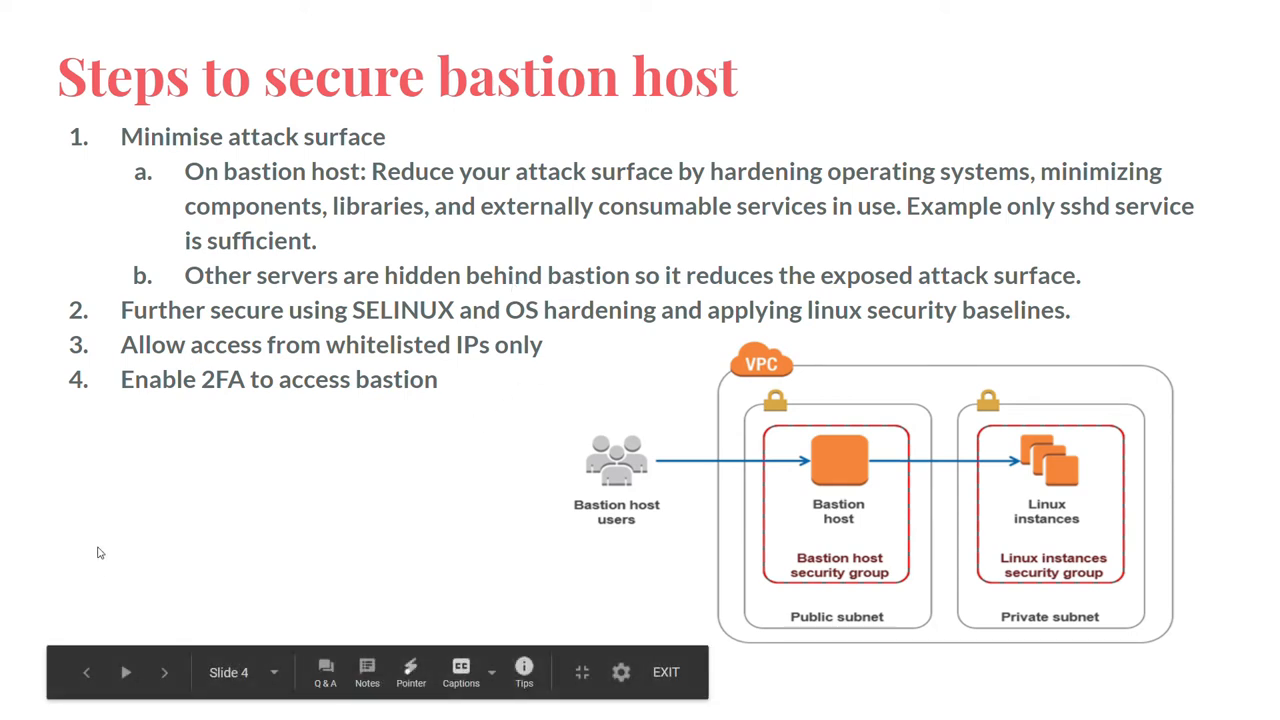
mouse_move(1099, 283)
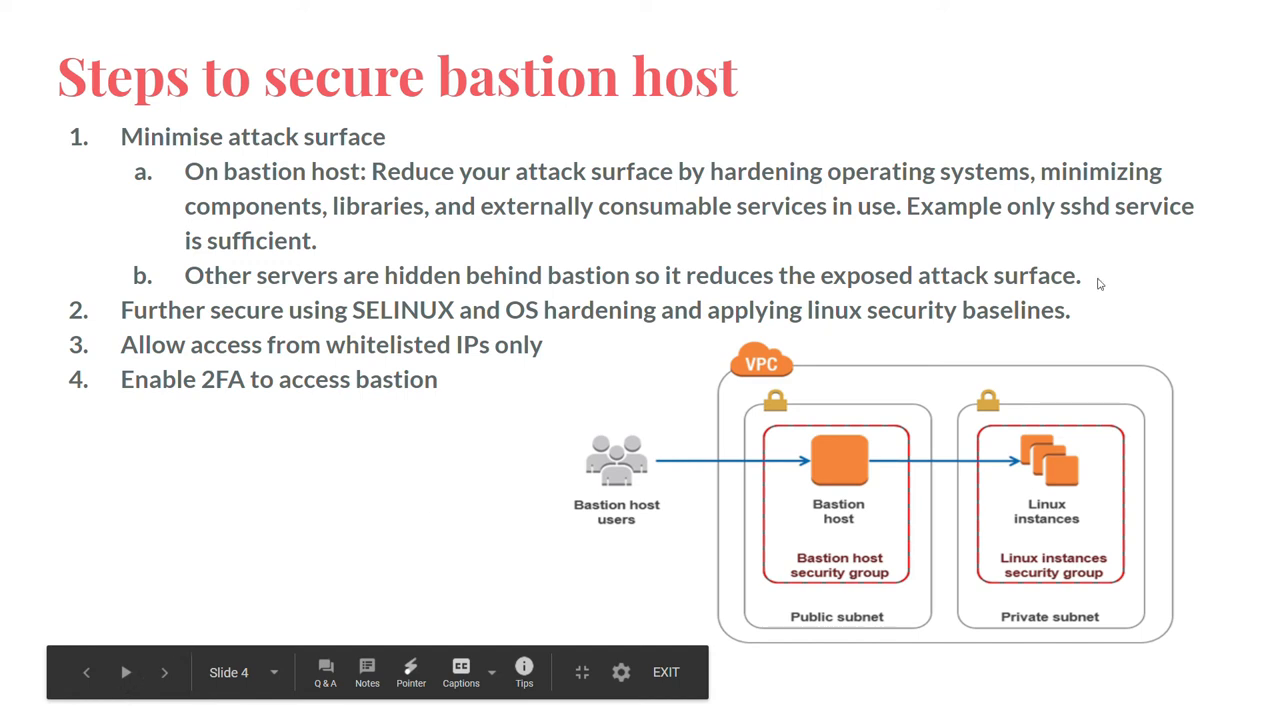
mouse_move(111, 706)
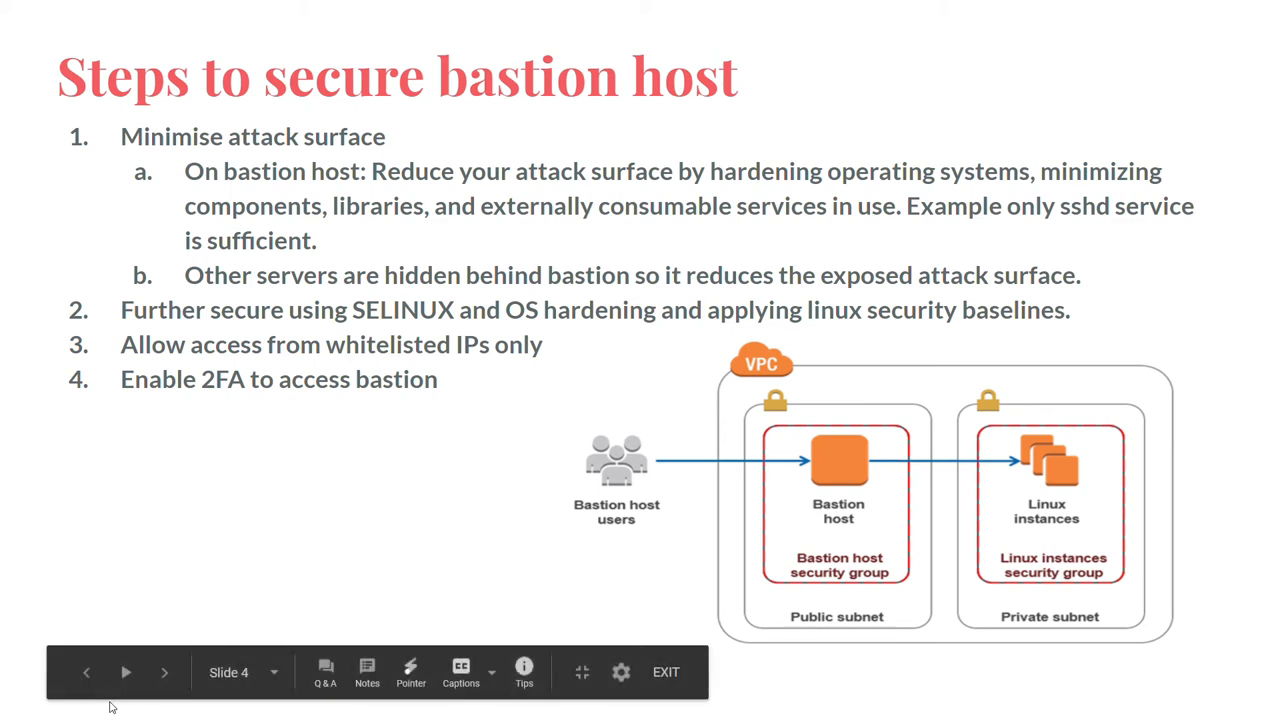
mouse_move(190, 715)
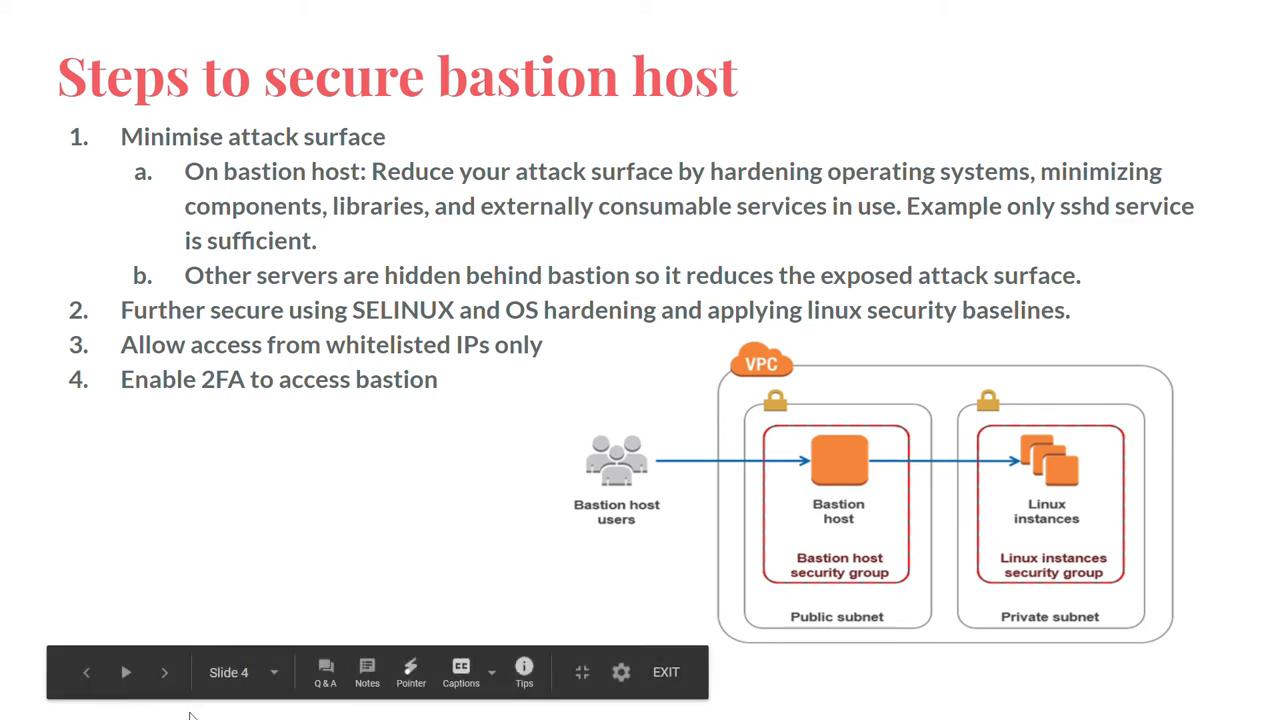
mouse_move(707, 464)
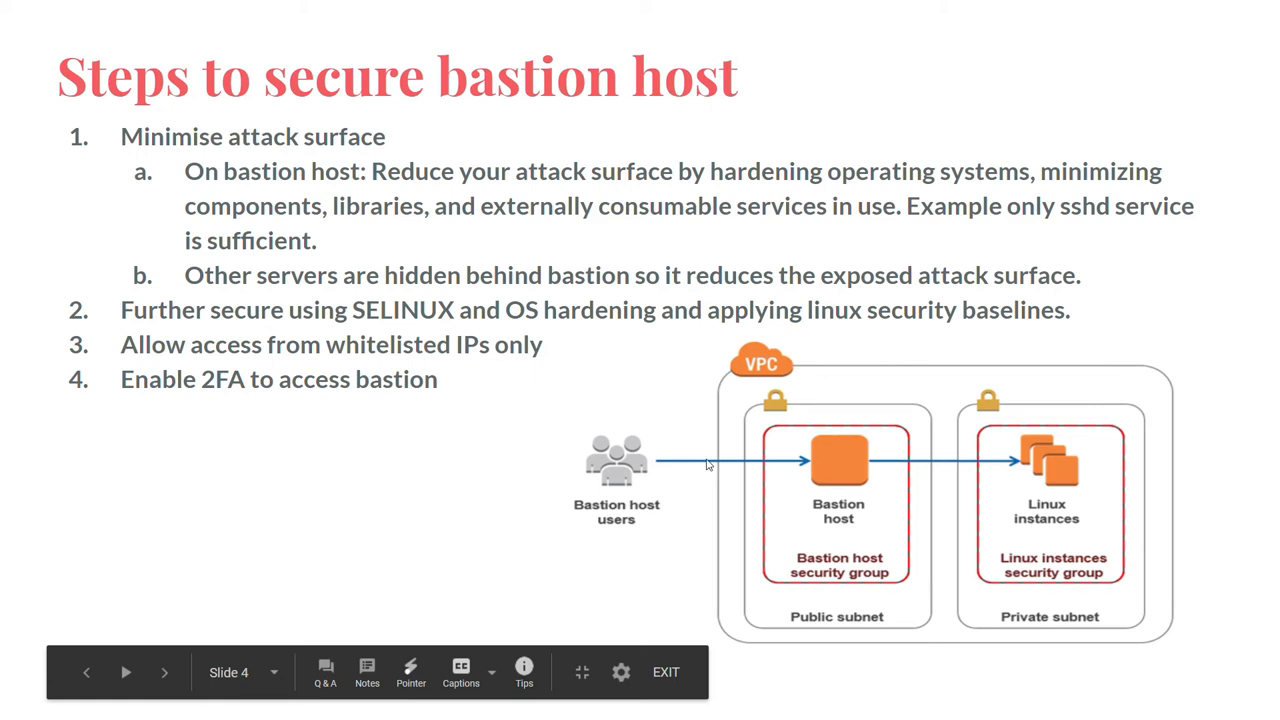
mouse_move(3, 588)
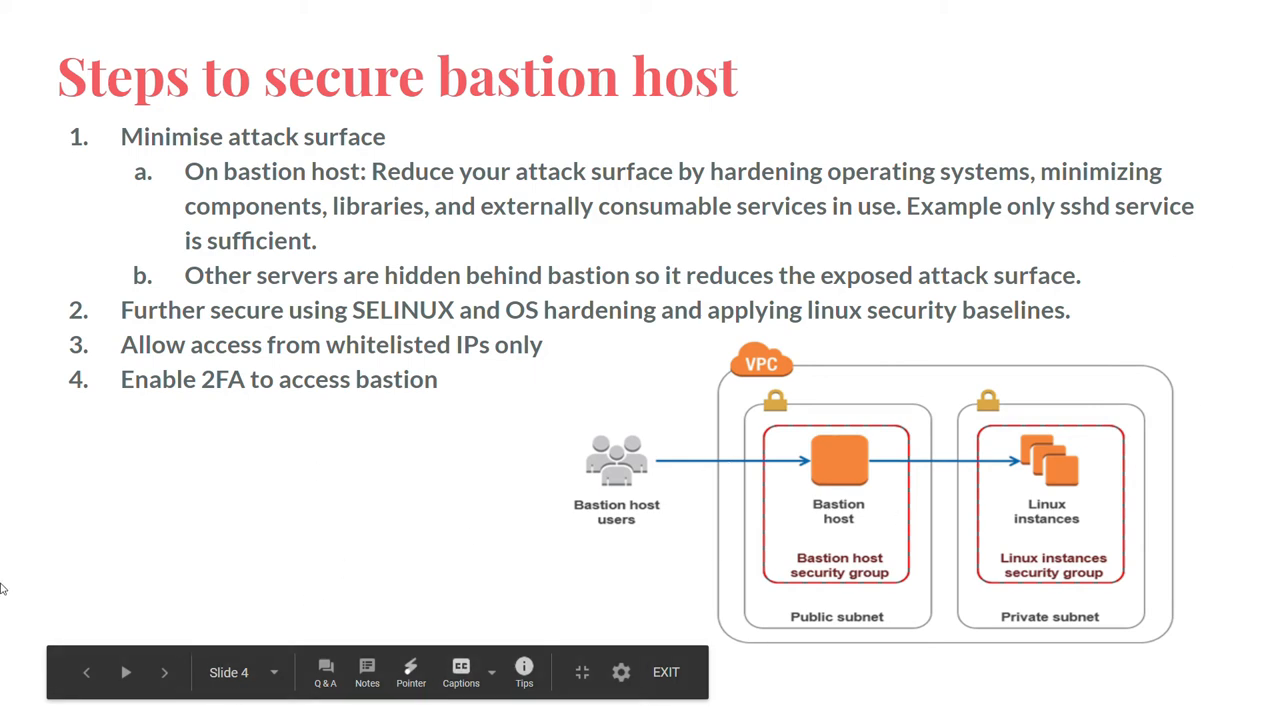
mouse_move(123, 712)
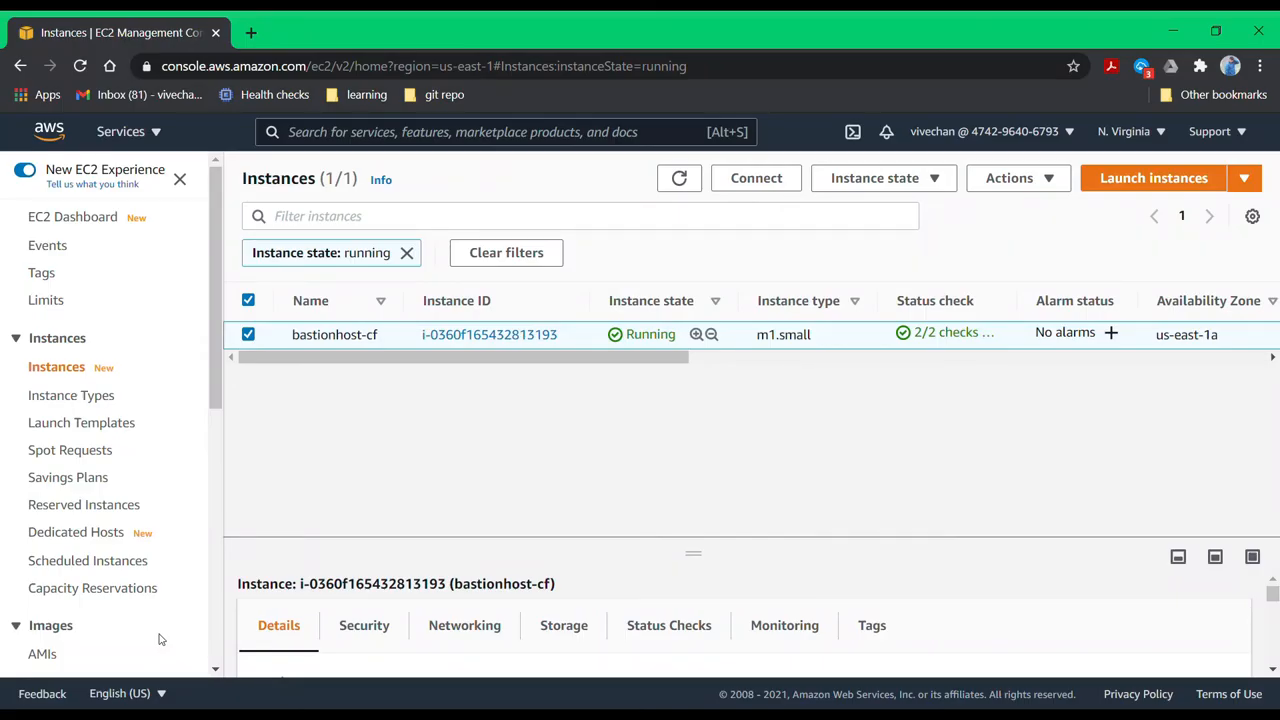
mouse_move(350, 410)
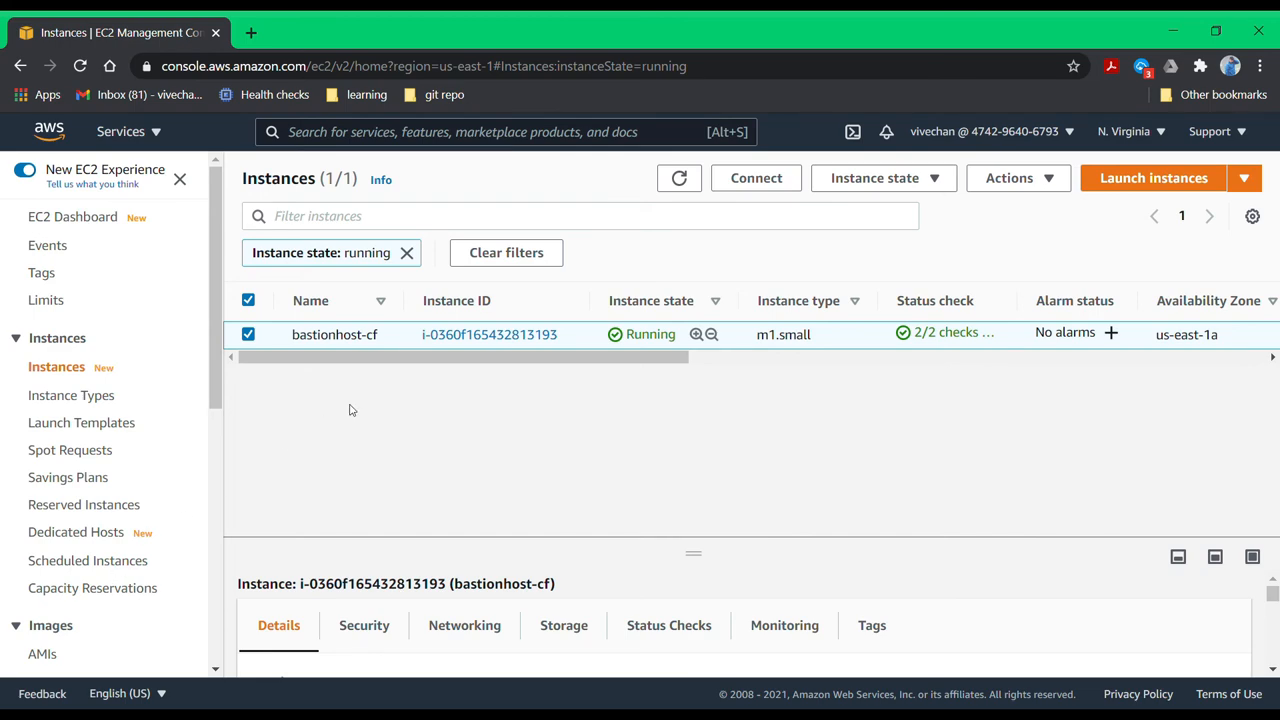
click(489, 334)
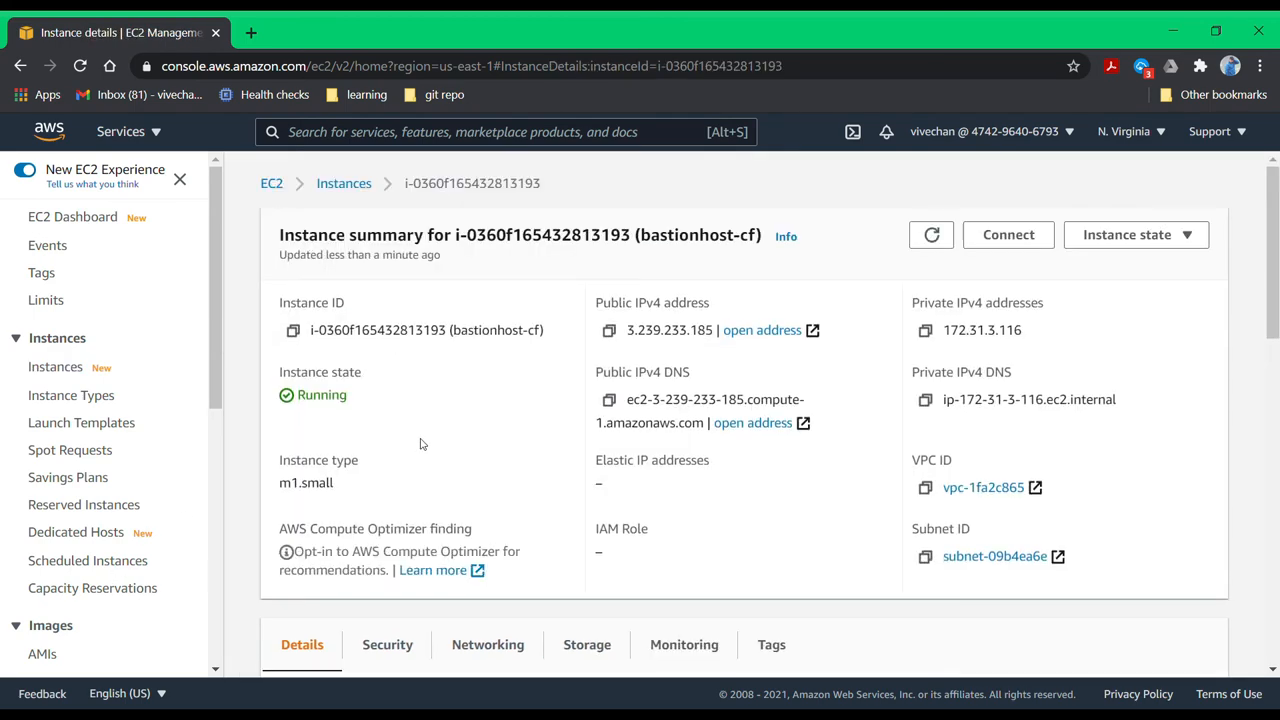
scroll(down, 3)
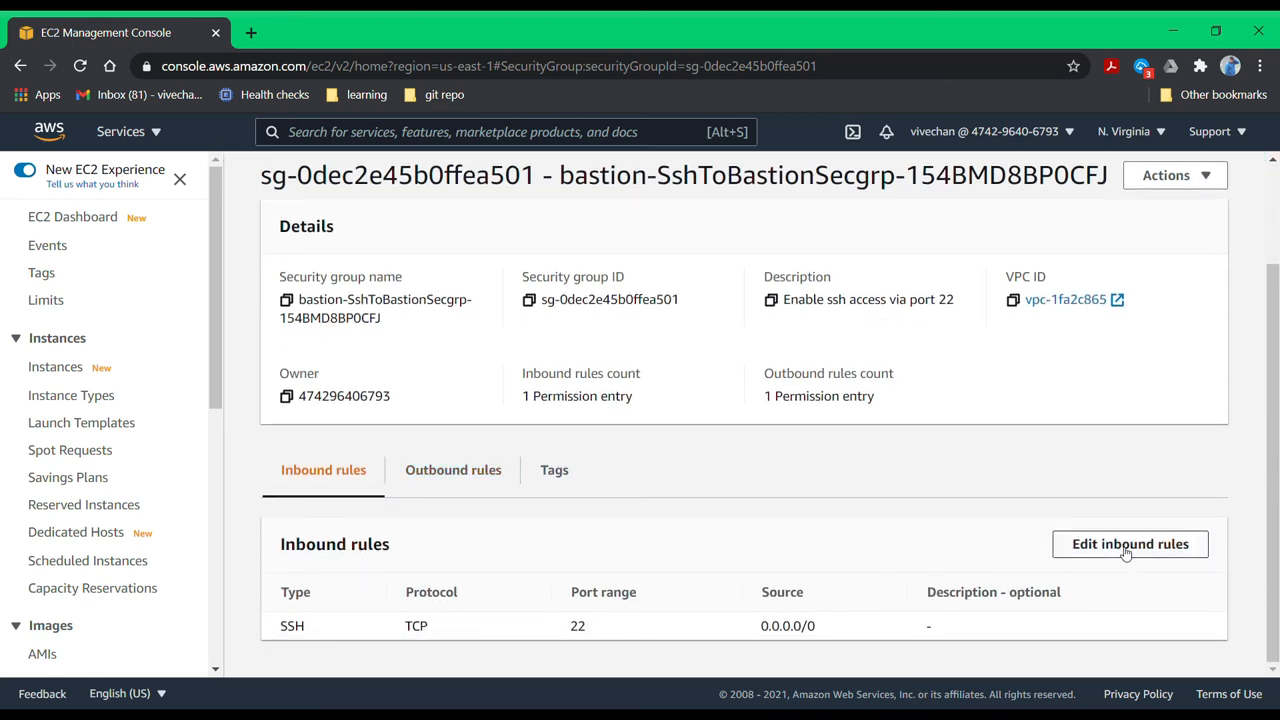
click(1130, 543)
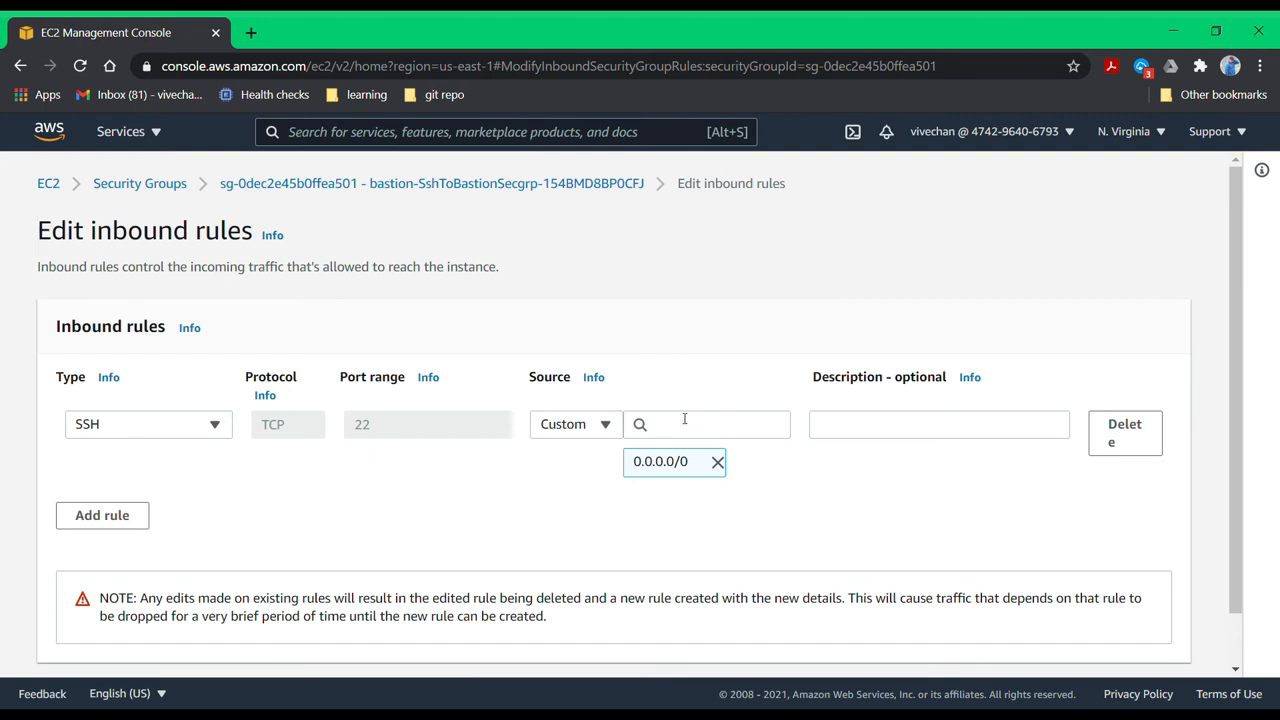
mouse_move(715, 442)
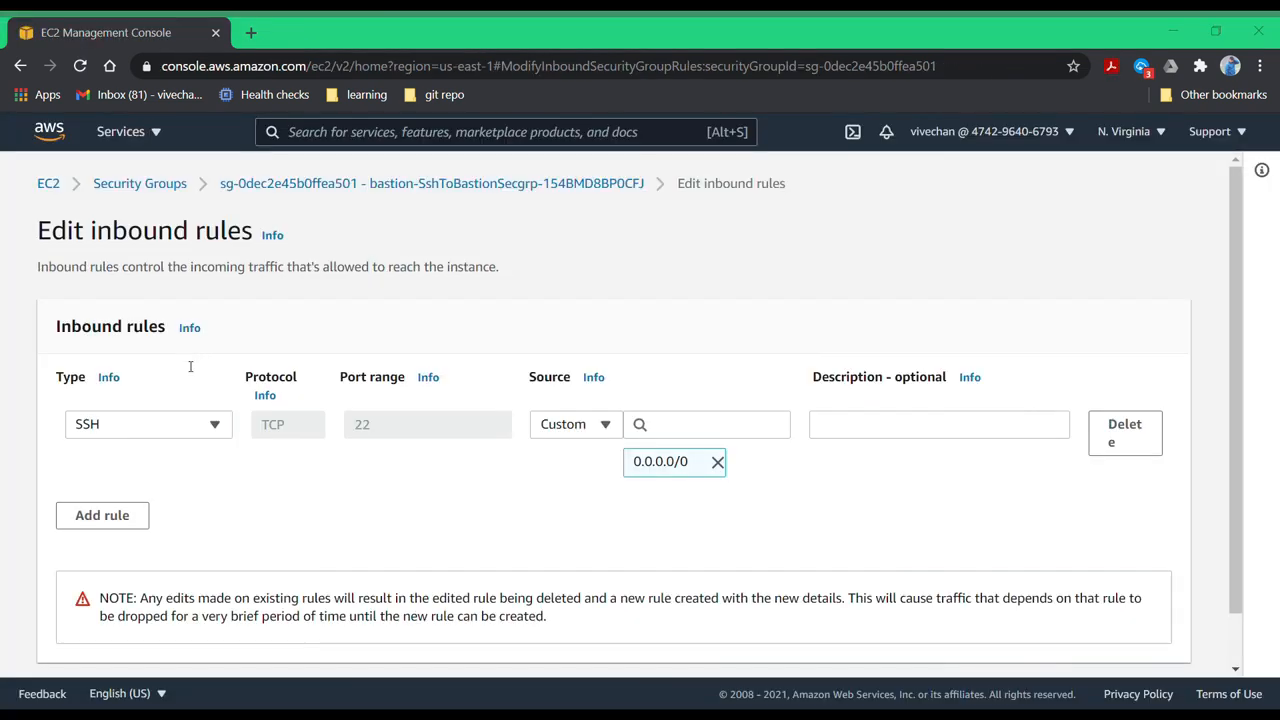
mouse_move(305, 375)
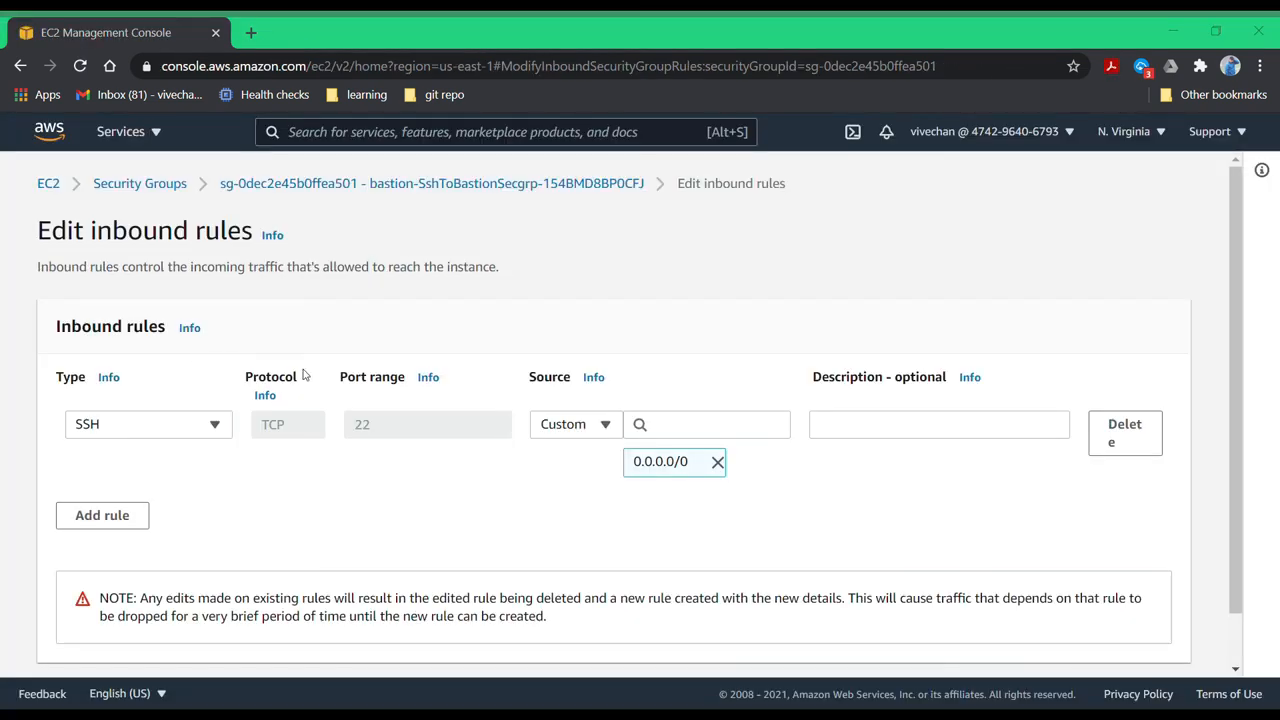
mouse_move(265, 262)
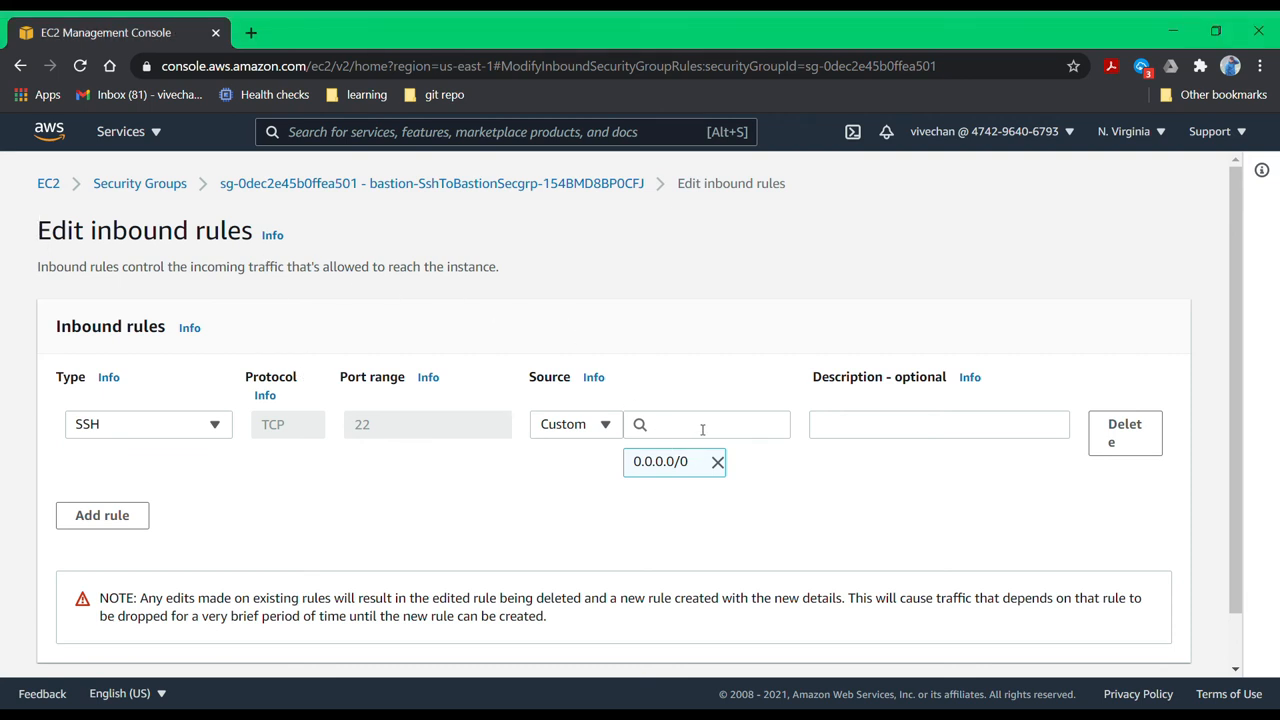
text(122.172.15.39/32)
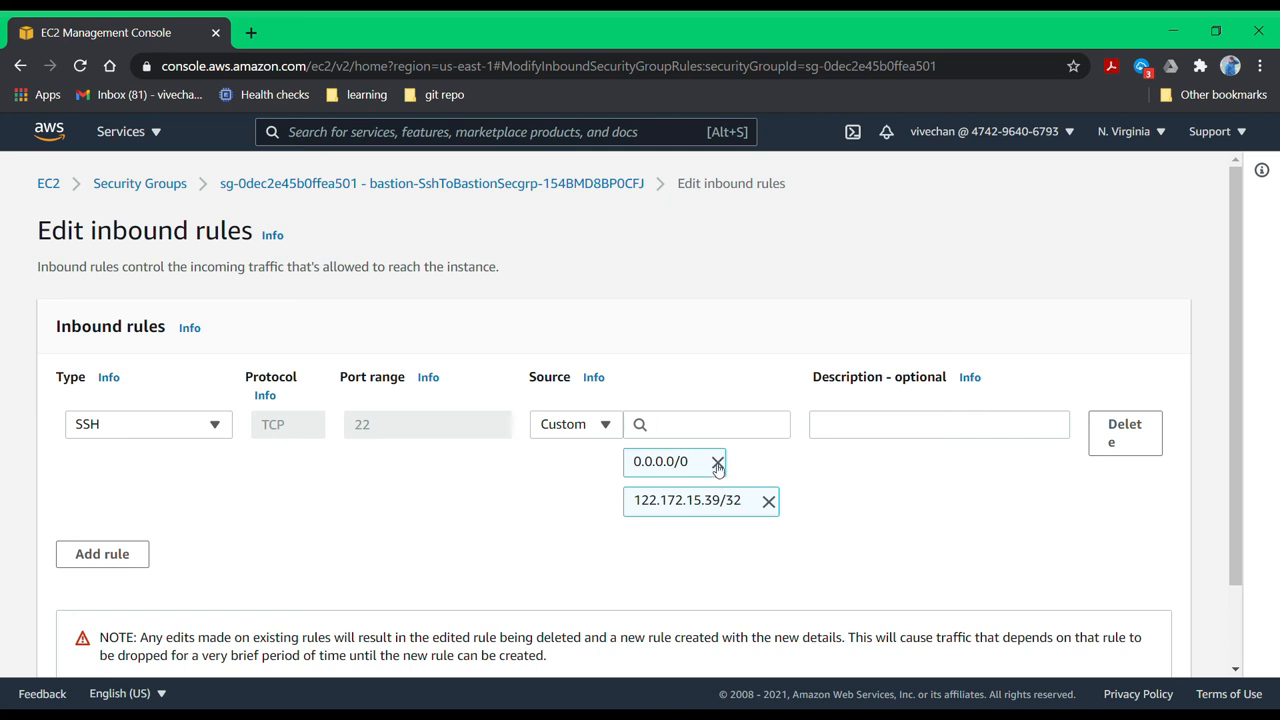
click(717, 461)
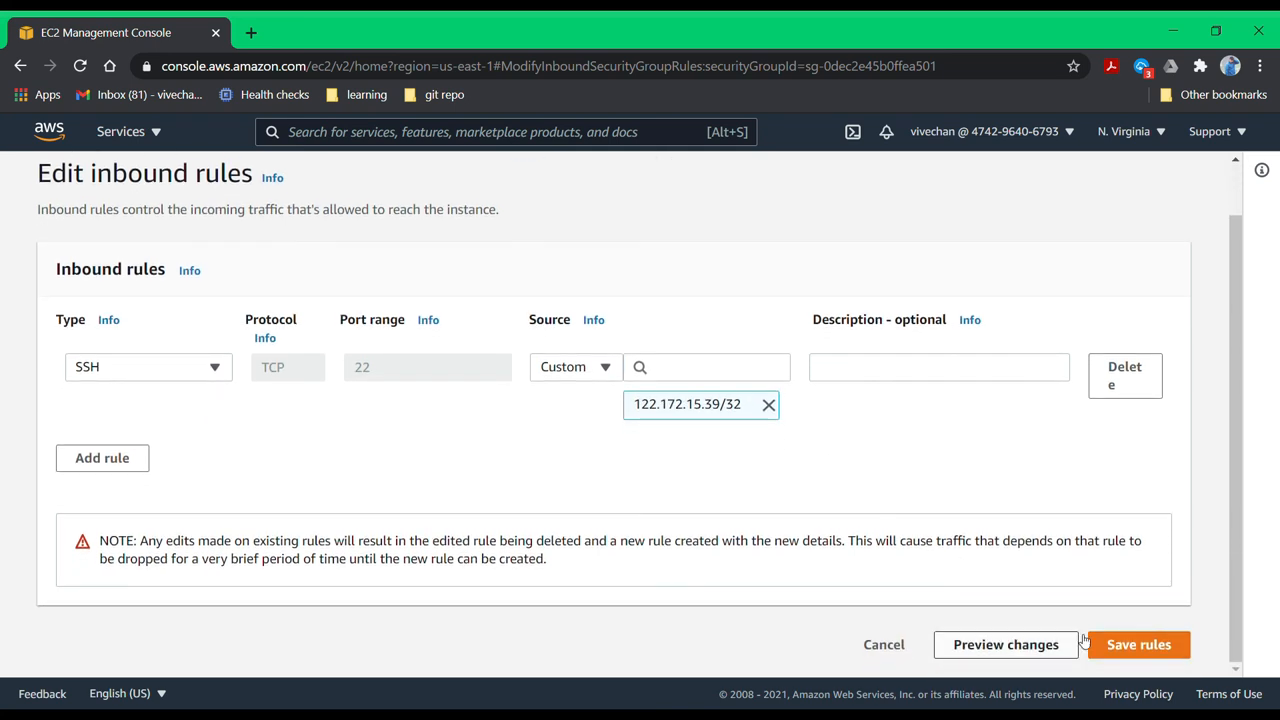
click(1138, 644)
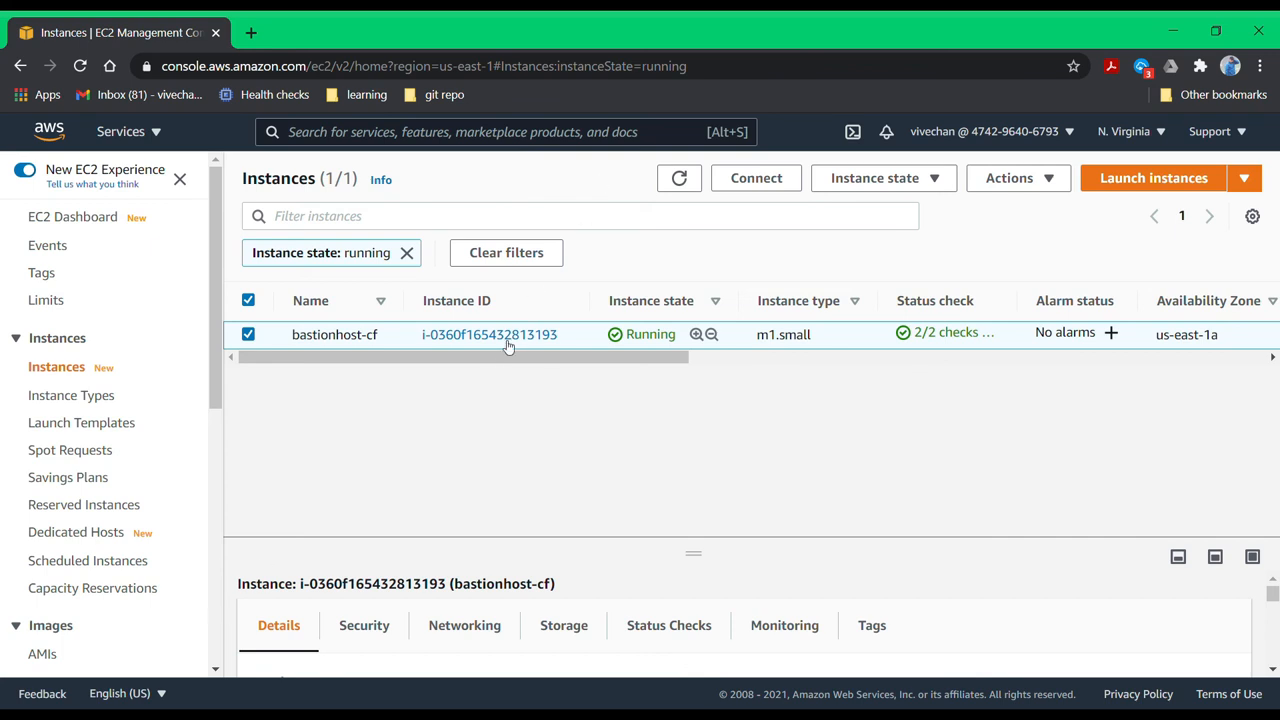
- Copy the public IPv4 address from the bastionhost-cf instance summary
click(489, 334)
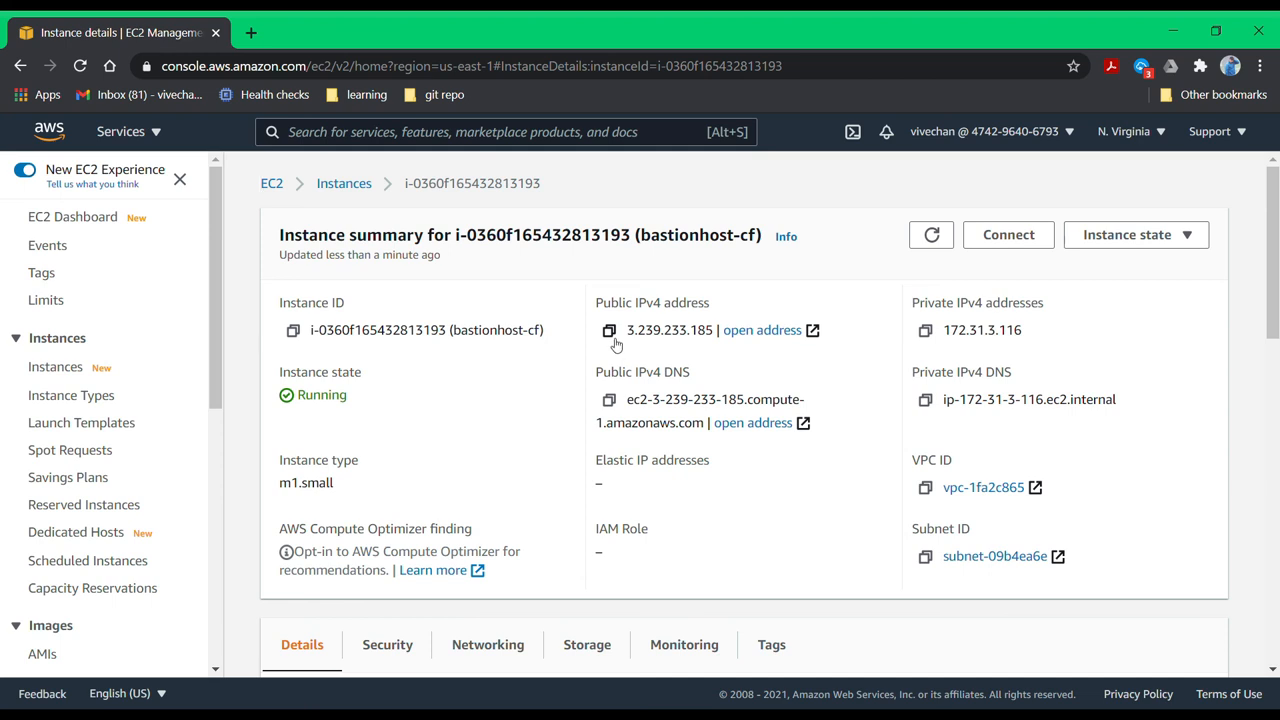
click(609, 330)
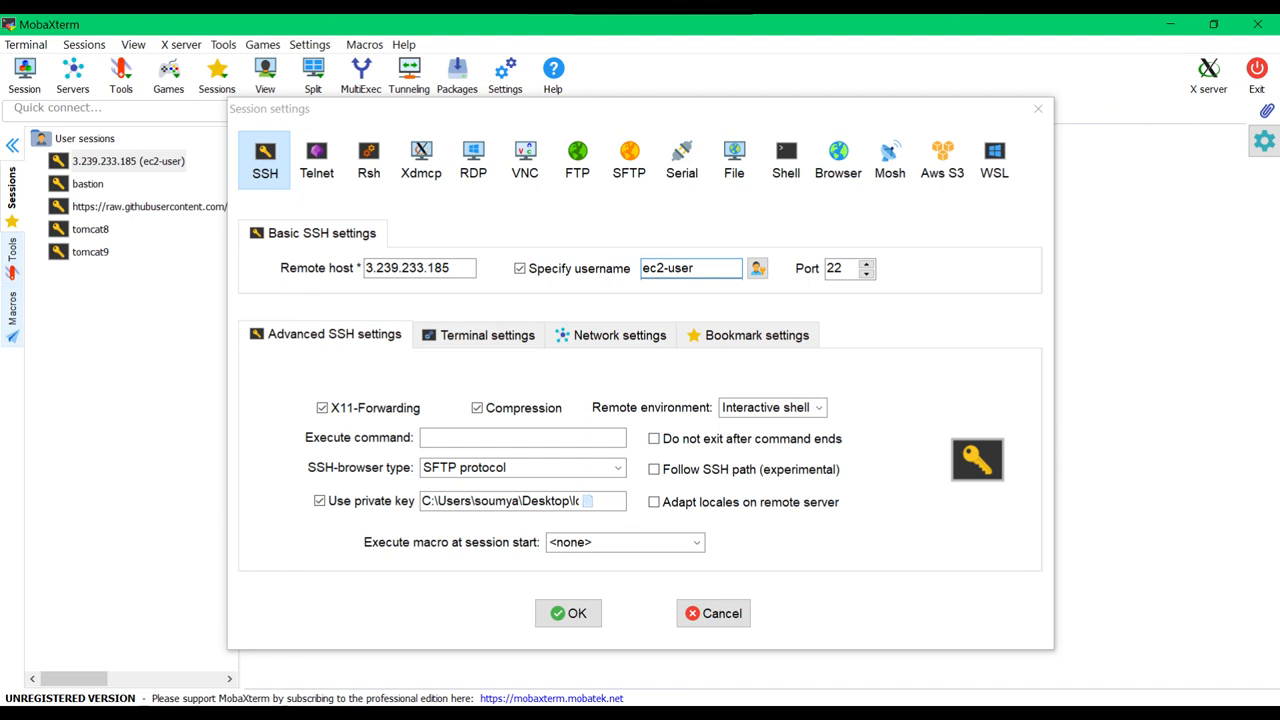
- Save the SSH session to 3.239.233.185 as ec2-user on port 22 with a private key
click(568, 613)
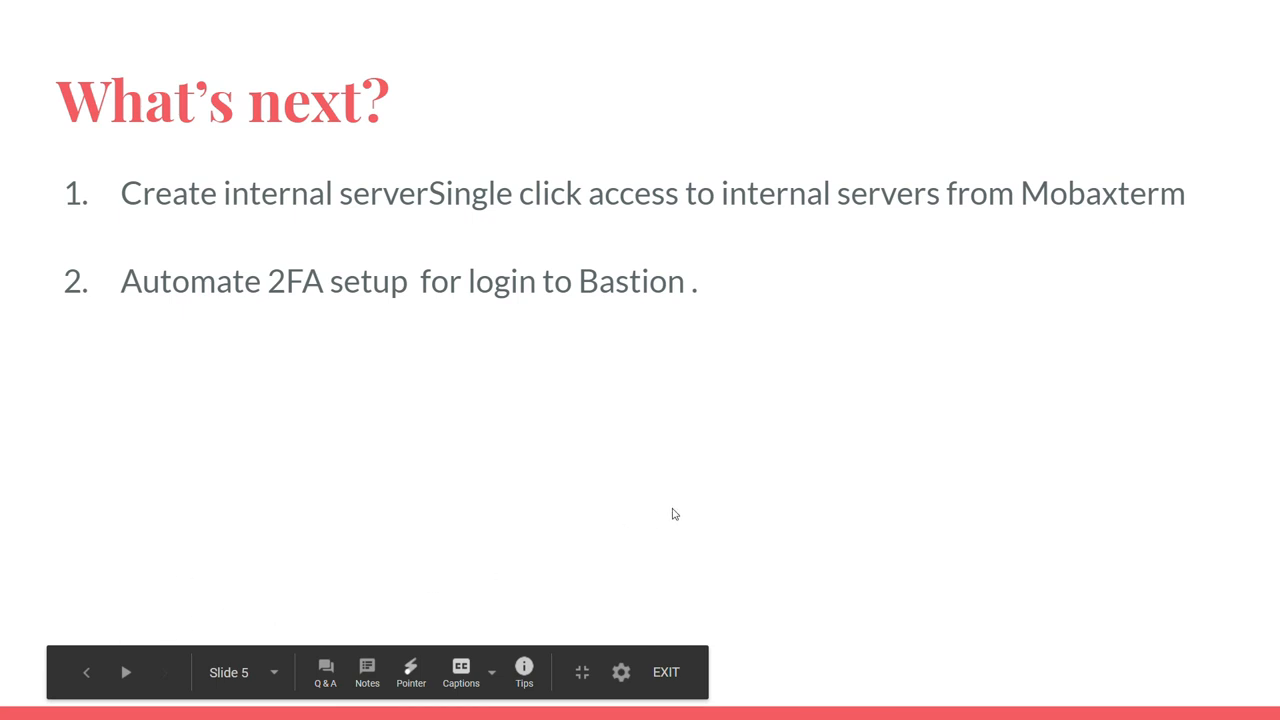
mouse_move(315, 553)
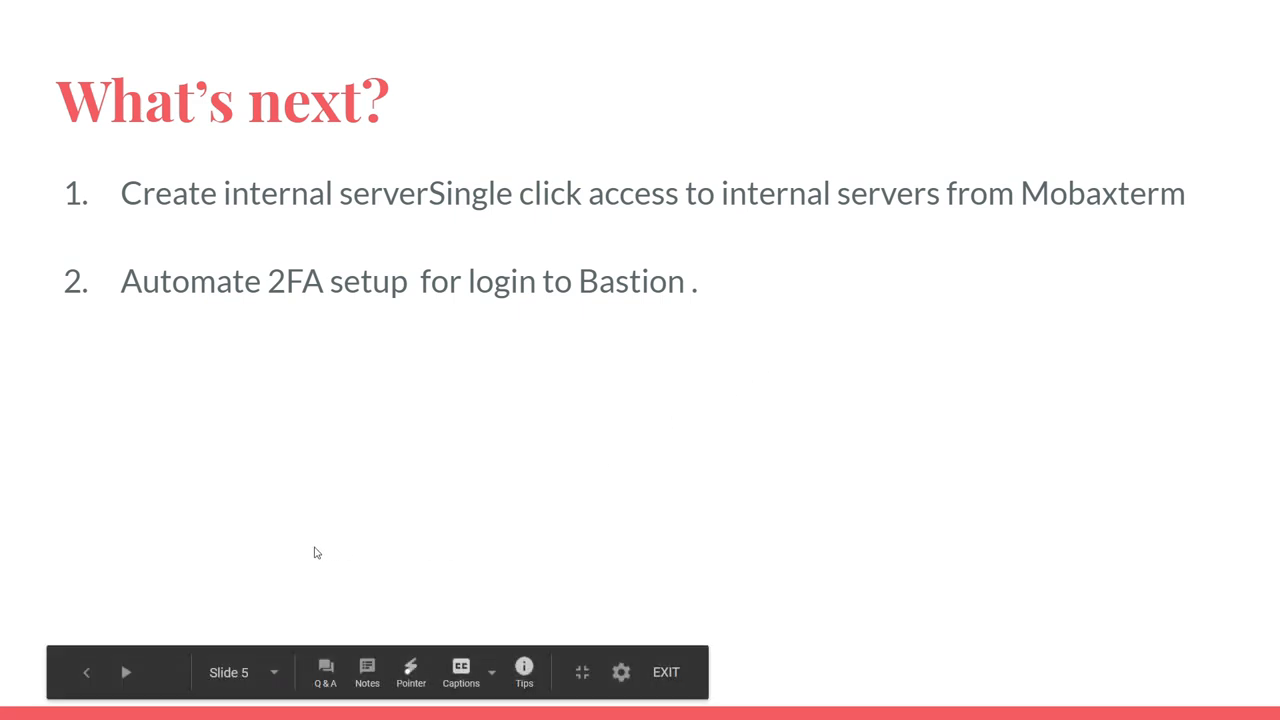